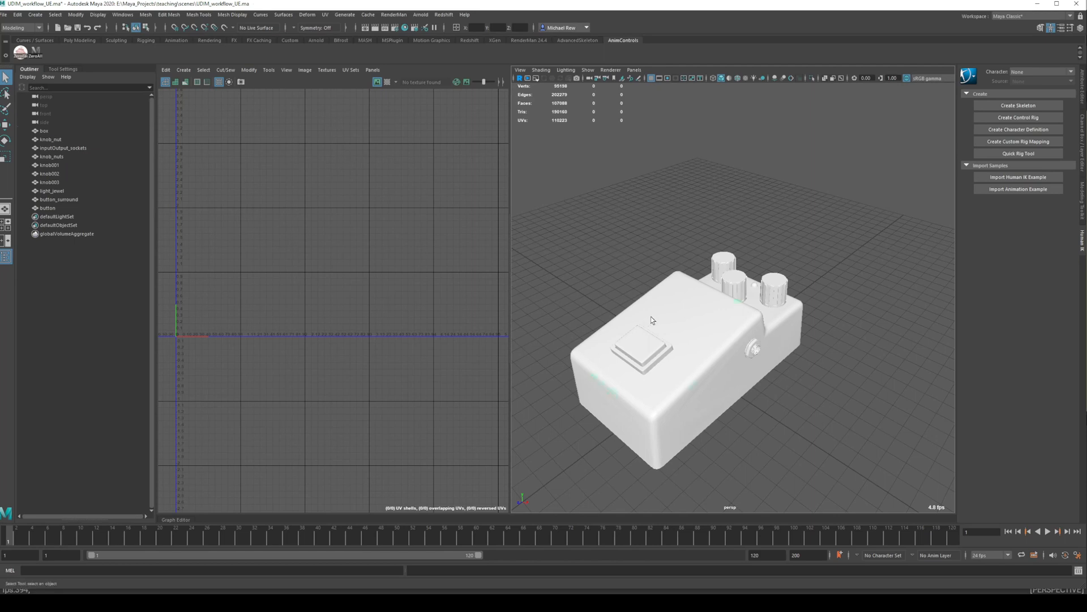
Select all pedal meshes in the Outliner so the UV Editor shows their UDIM layout.
click(44, 131)
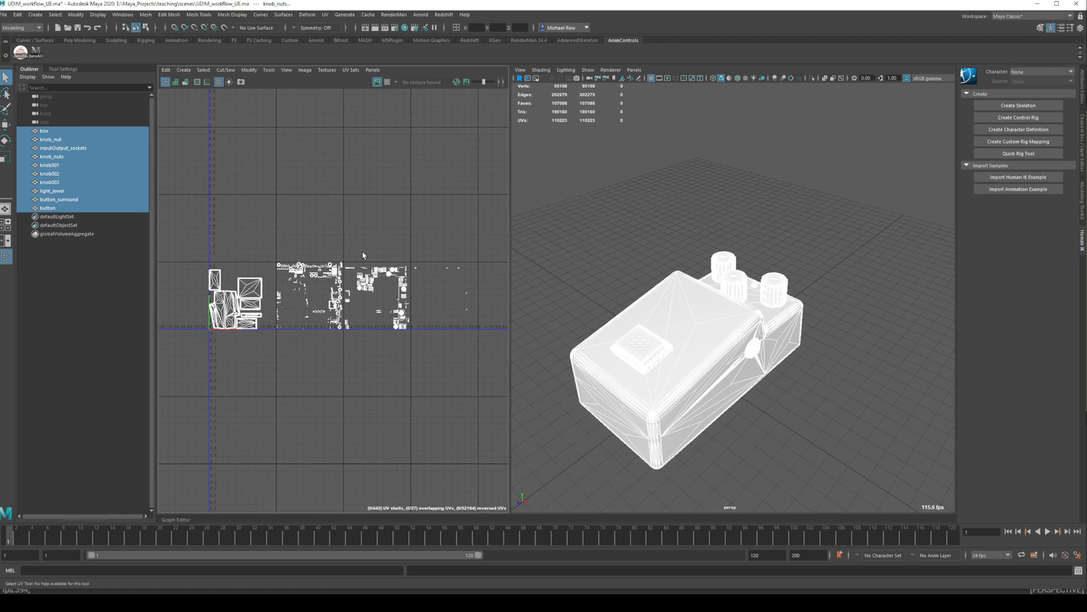
mouse_move(265, 259)
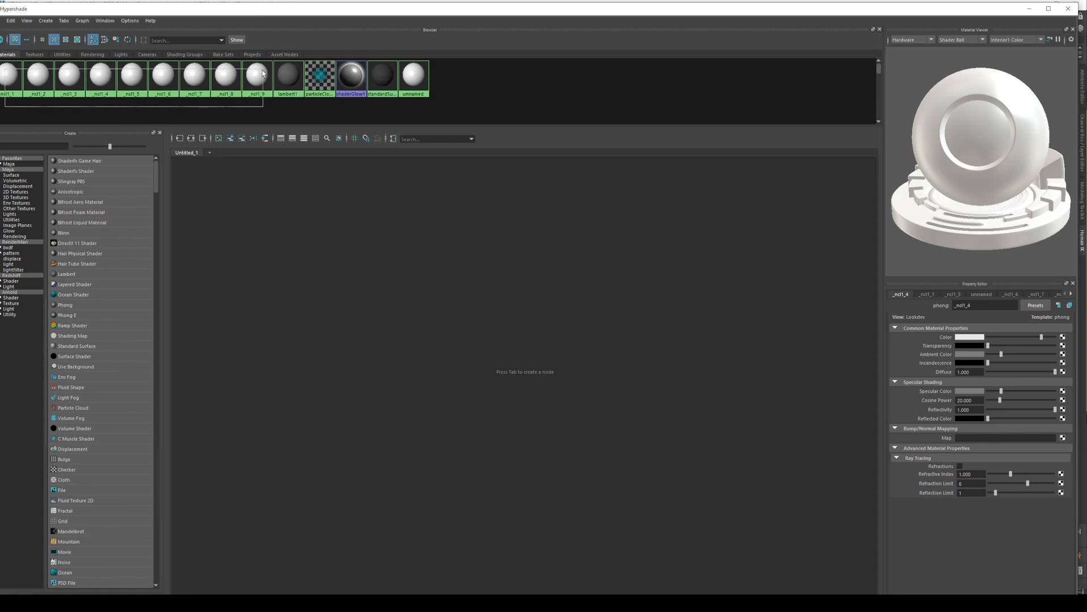
click(195, 75)
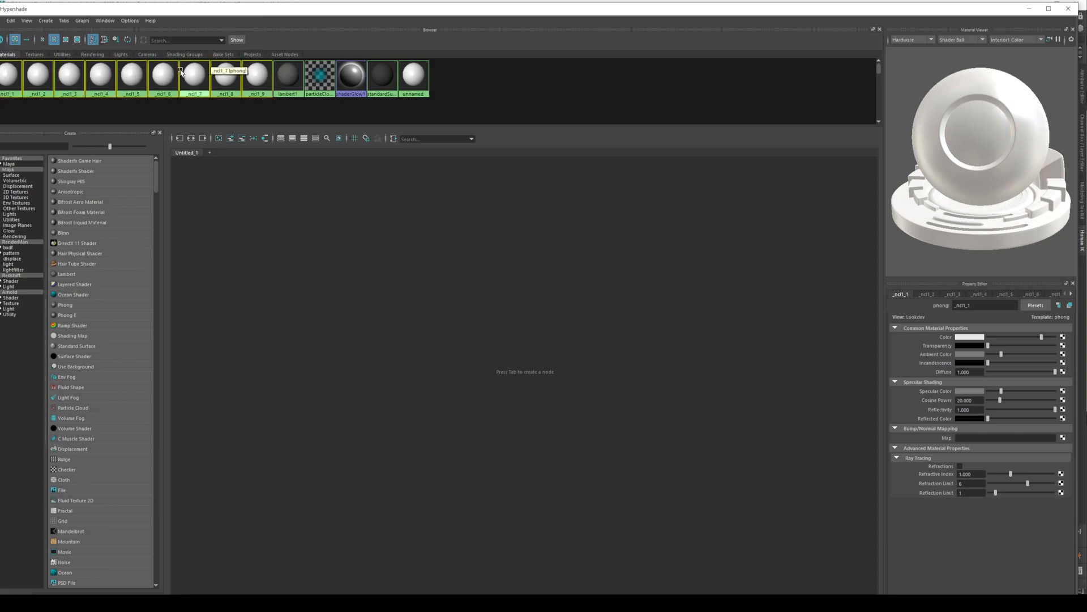
mouse_move(413, 72)
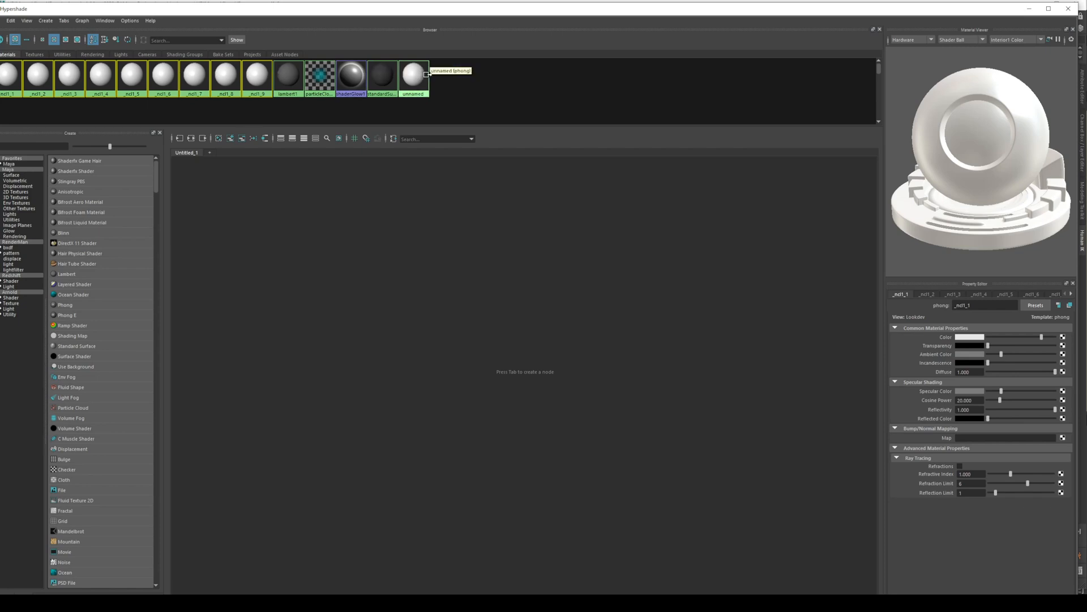
click(415, 76)
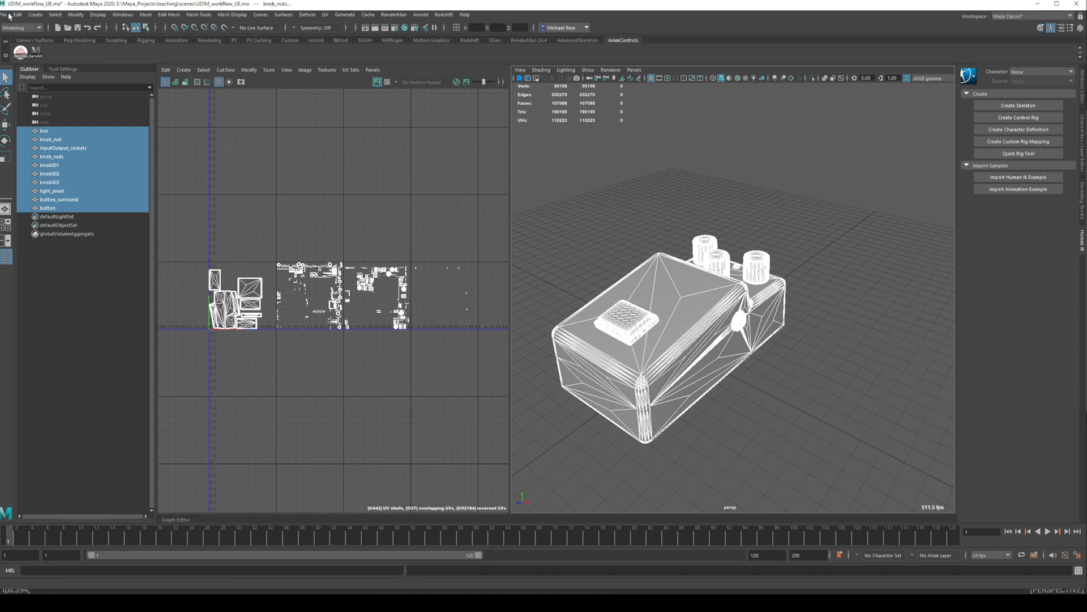
Export the selected pedal parts to the Desktop as the FBX file ts808_export.
click(7, 14)
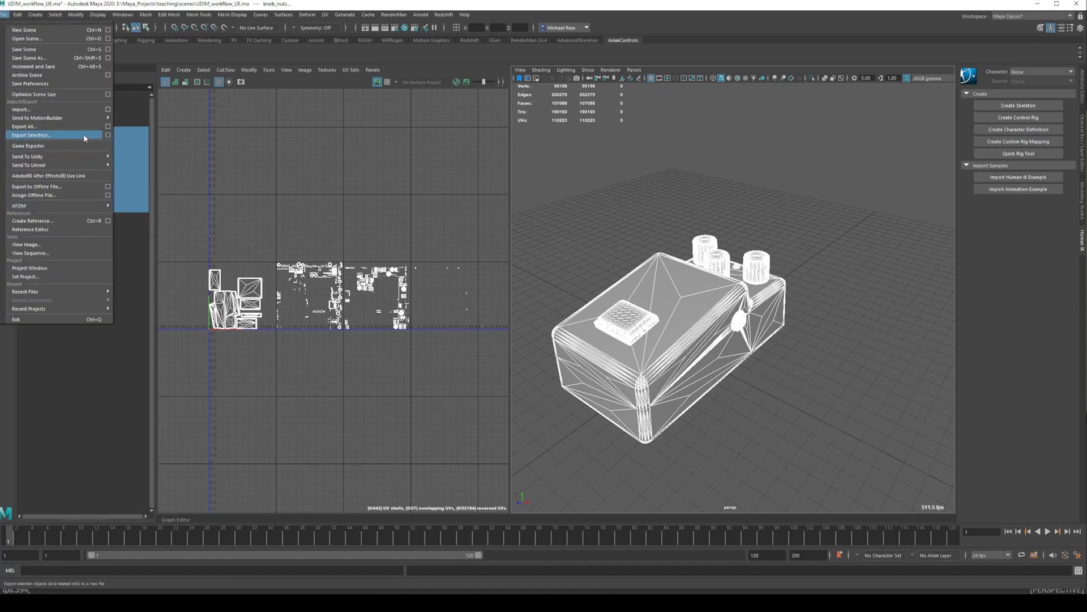
click(32, 135)
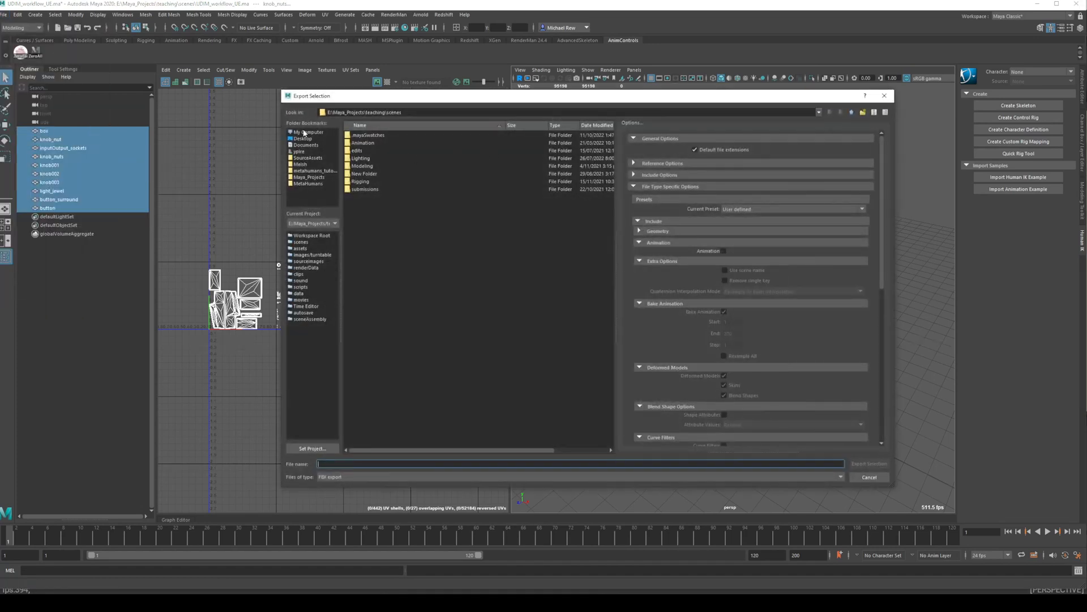
click(302, 138)
text(tc008_export)
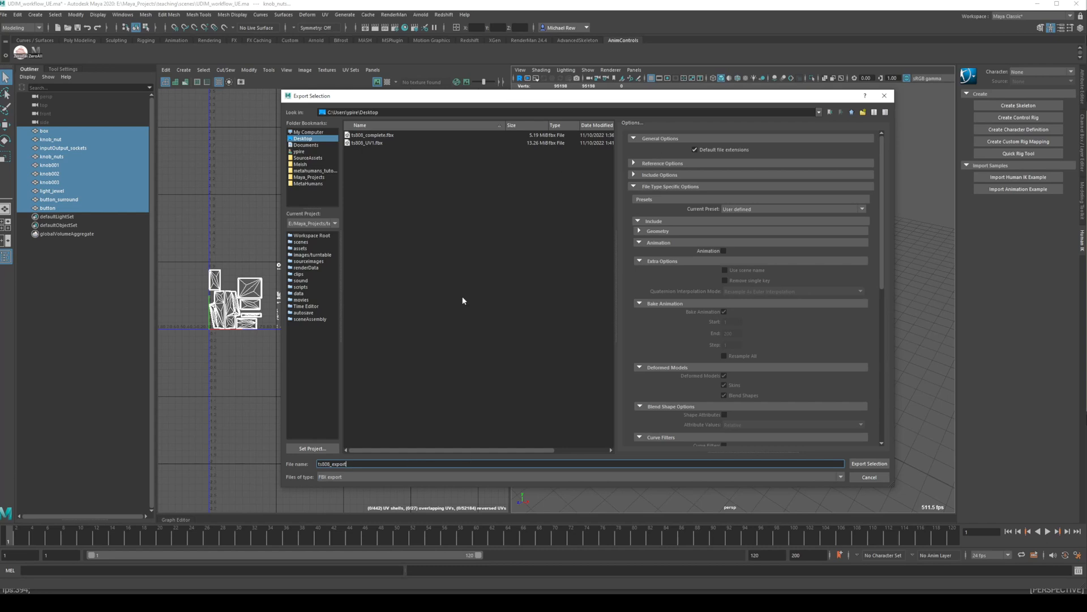
mouse_move(421, 483)
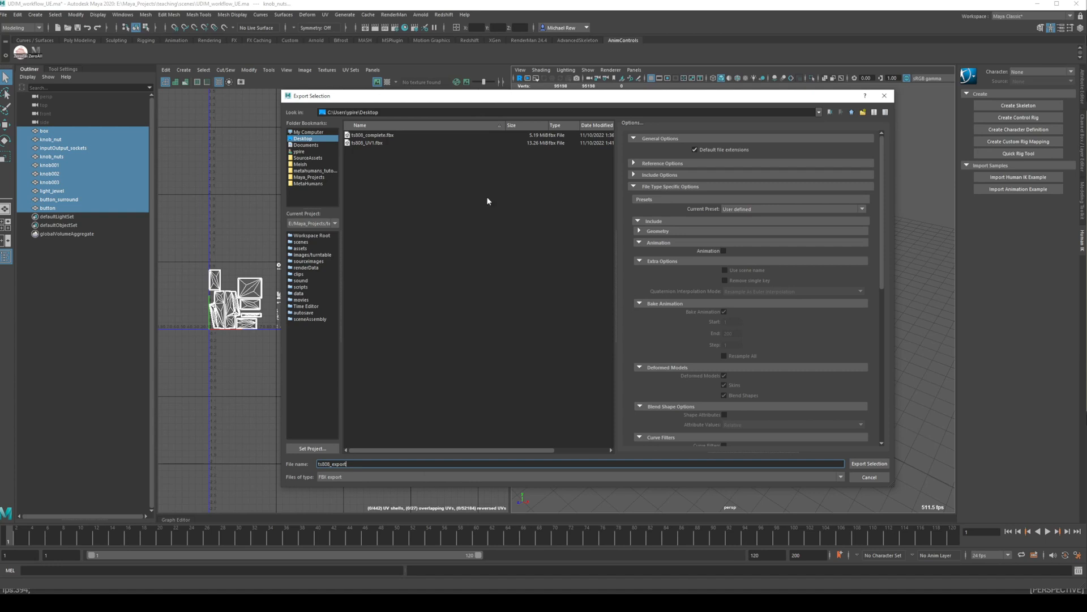
mouse_move(328, 148)
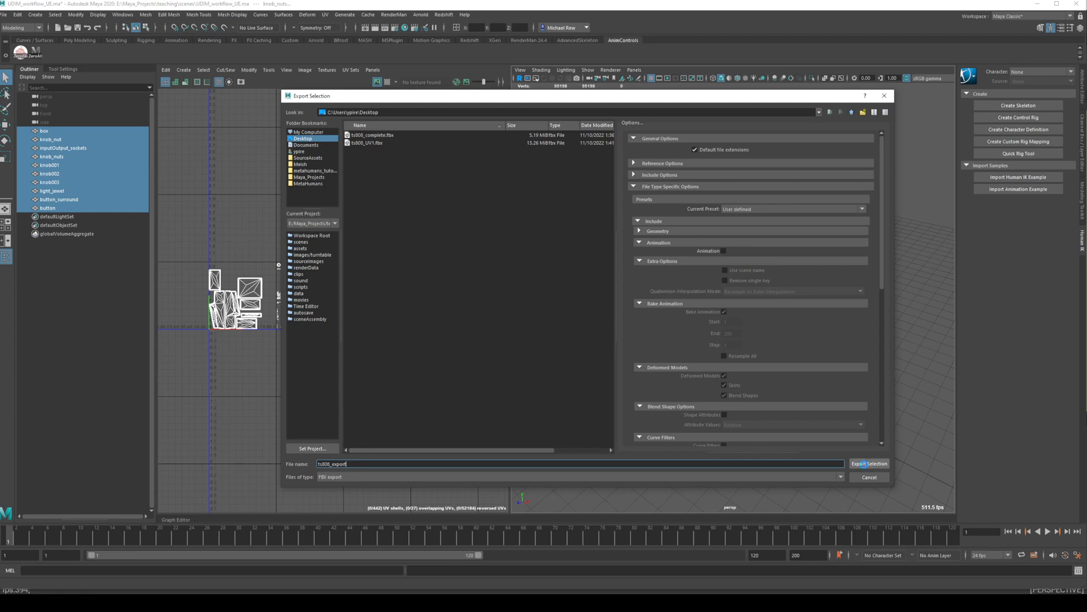
click(868, 463)
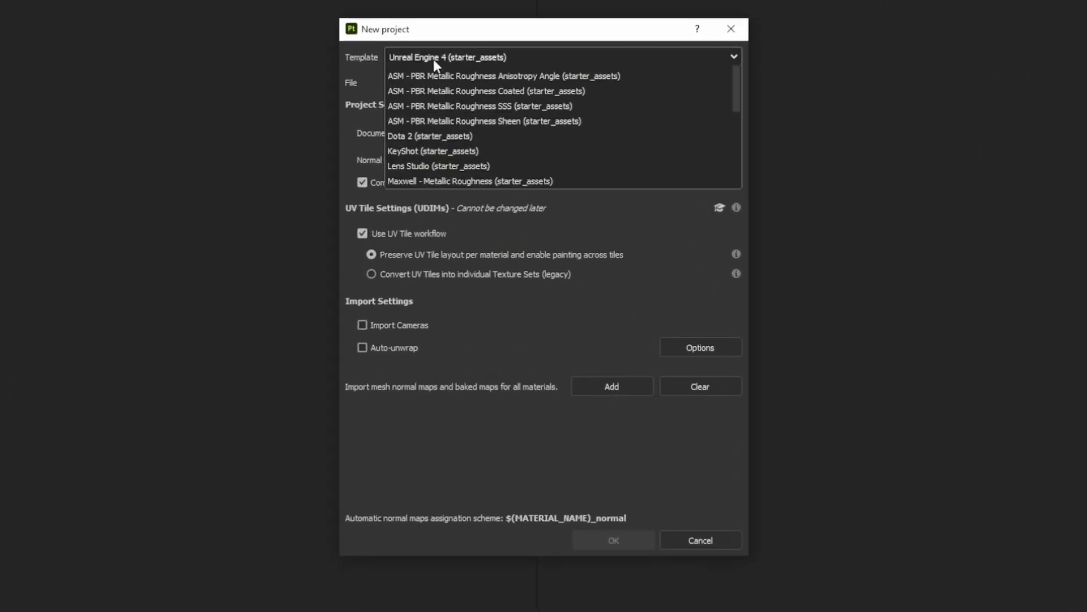
Create an Unreal Engine 4 template project from ts808_export.fbx with the UV Tile workflow enabled.
click(448, 56)
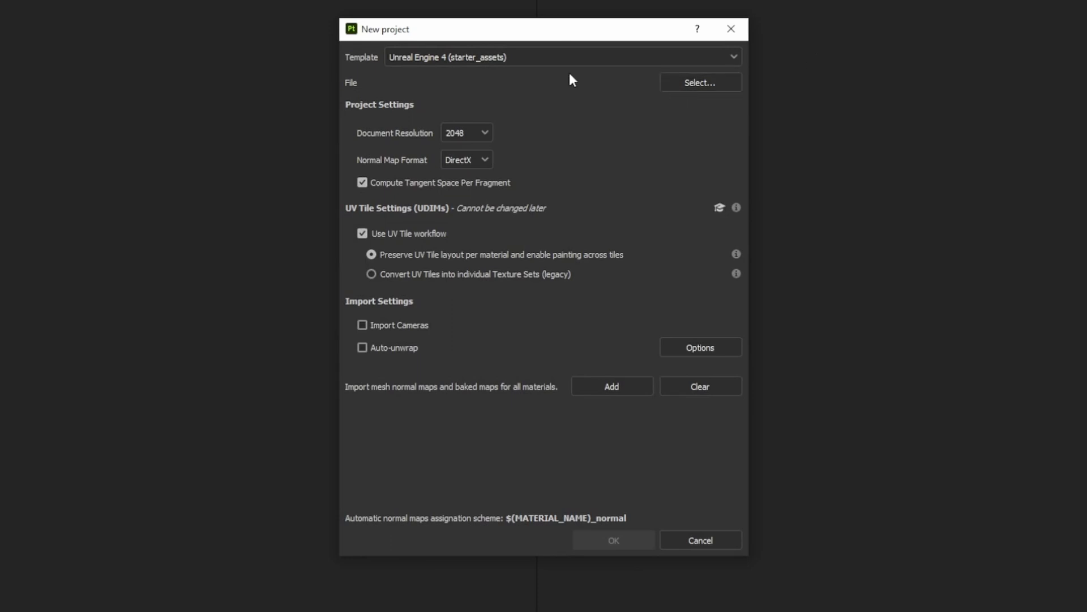
click(700, 82)
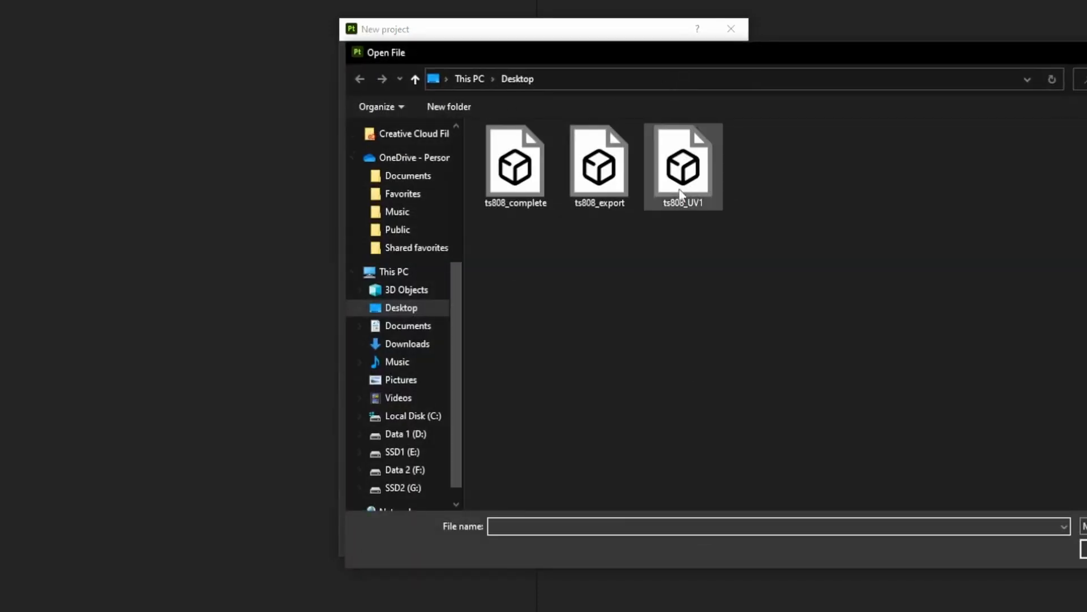
double_click(598, 164)
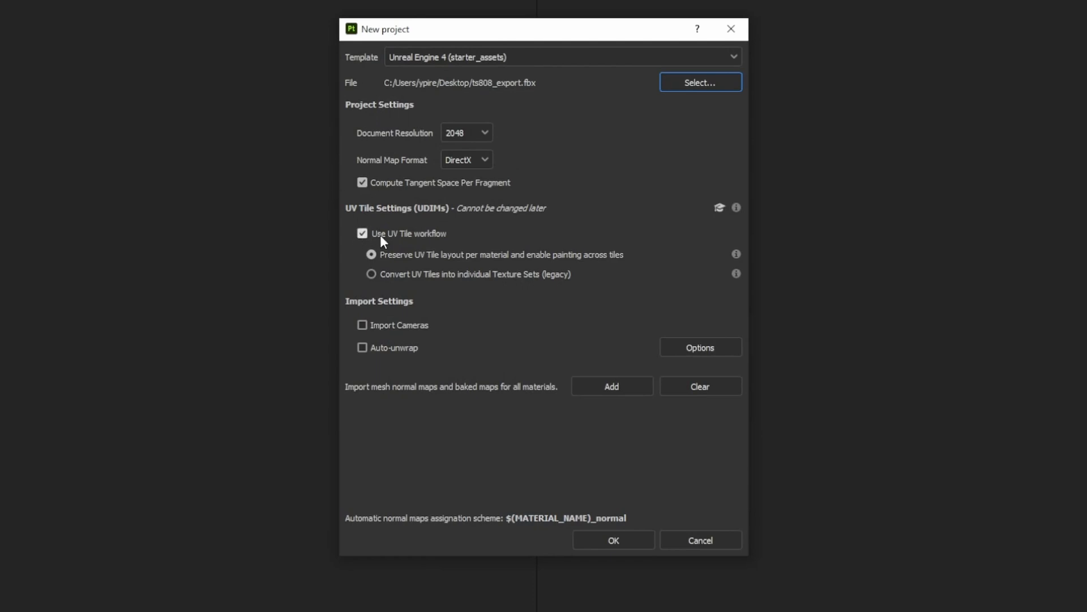
mouse_move(351, 243)
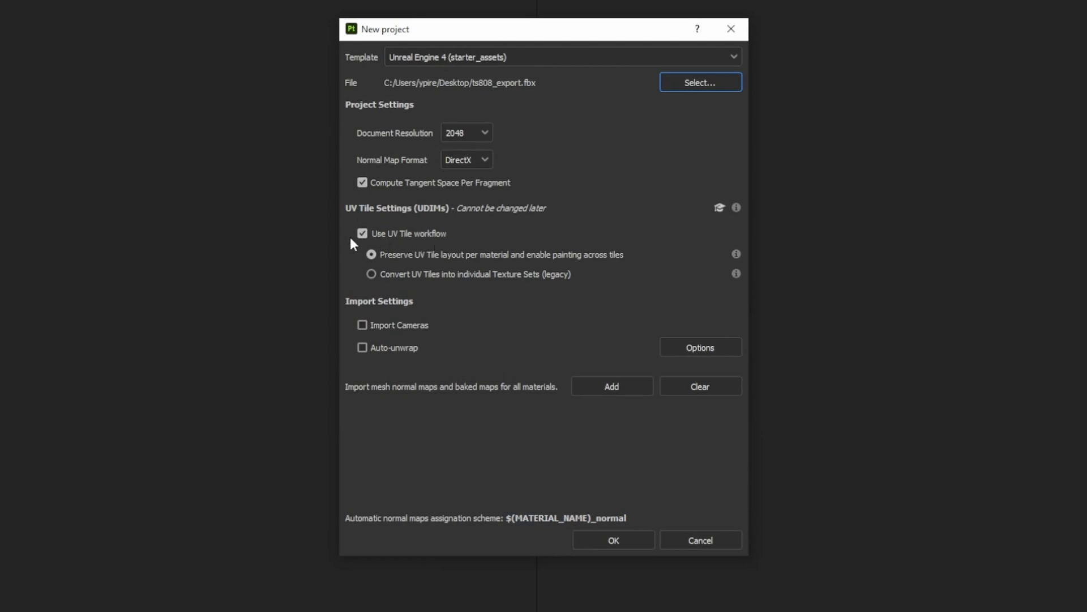
mouse_move(466, 133)
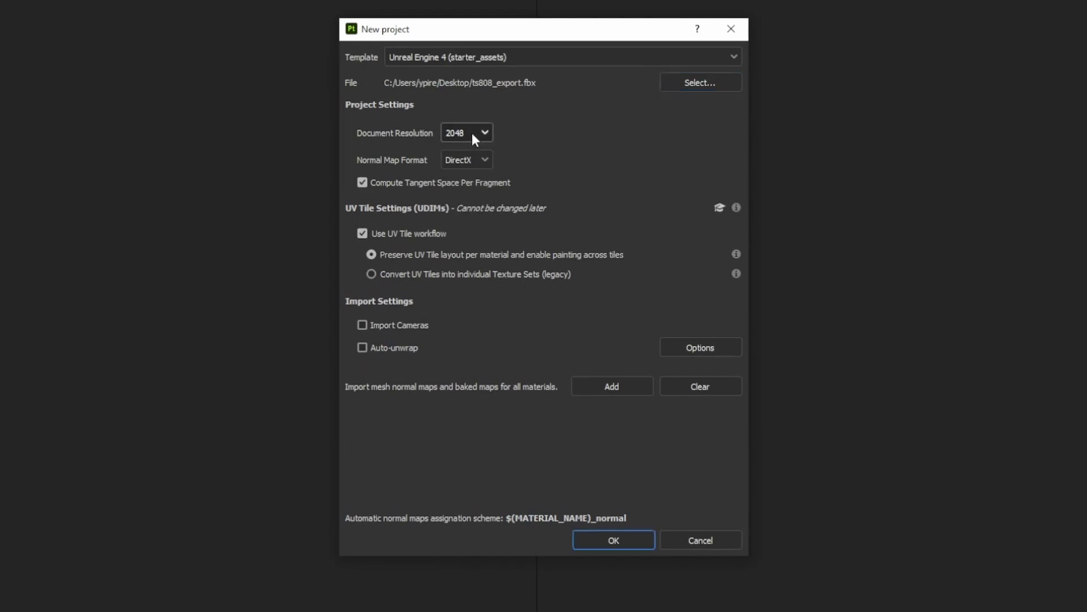
mouse_move(466, 123)
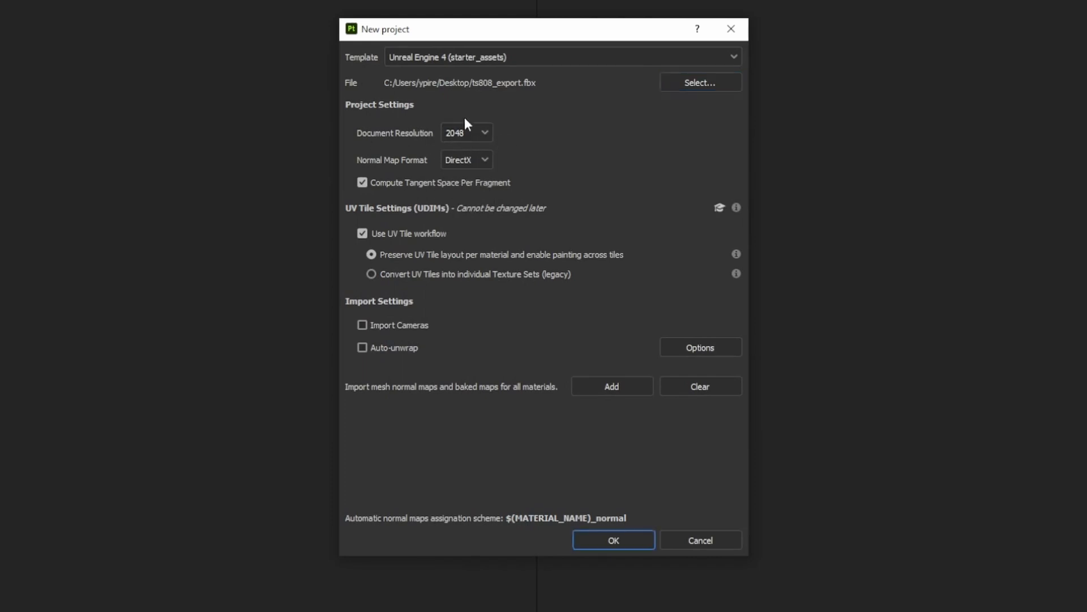
mouse_move(612, 539)
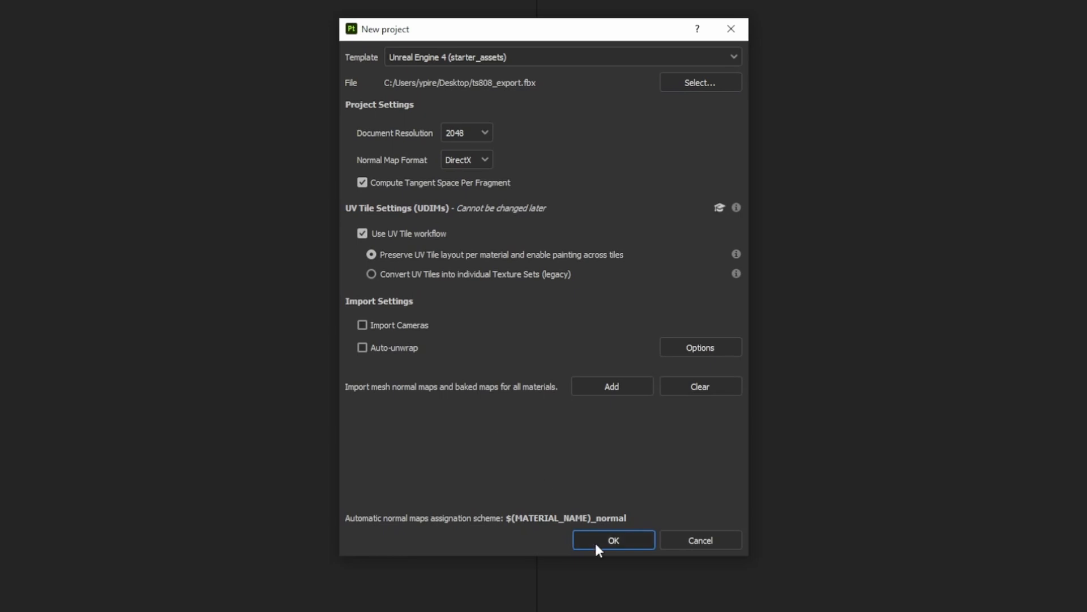
click(612, 539)
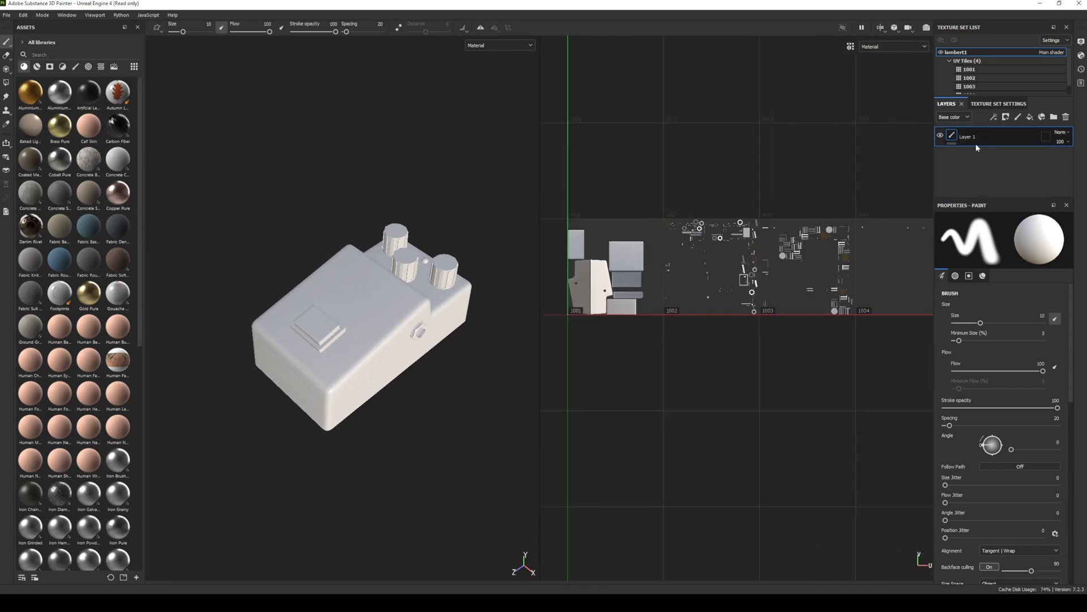
mouse_move(371, 237)
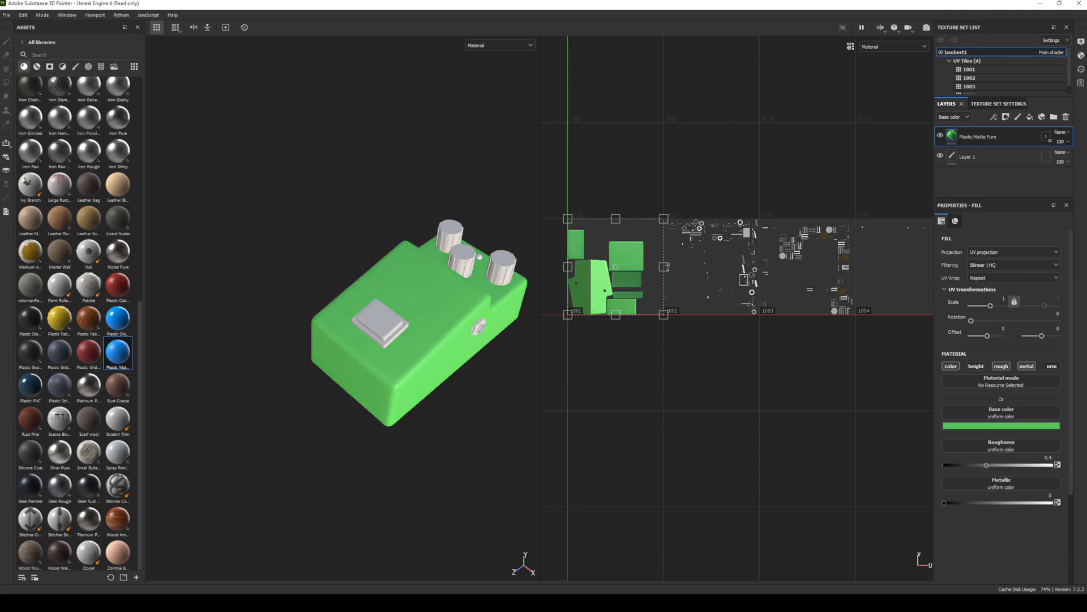
mouse_move(117, 318)
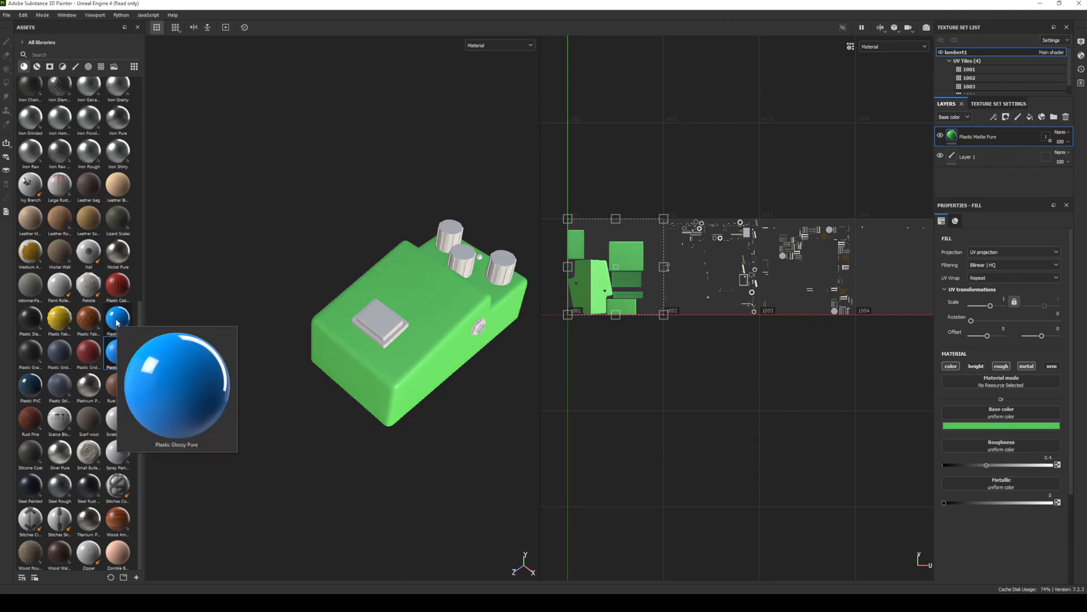
Search the Assets shelf for 'metal' materials to layer onto the pedal.
text(metal)
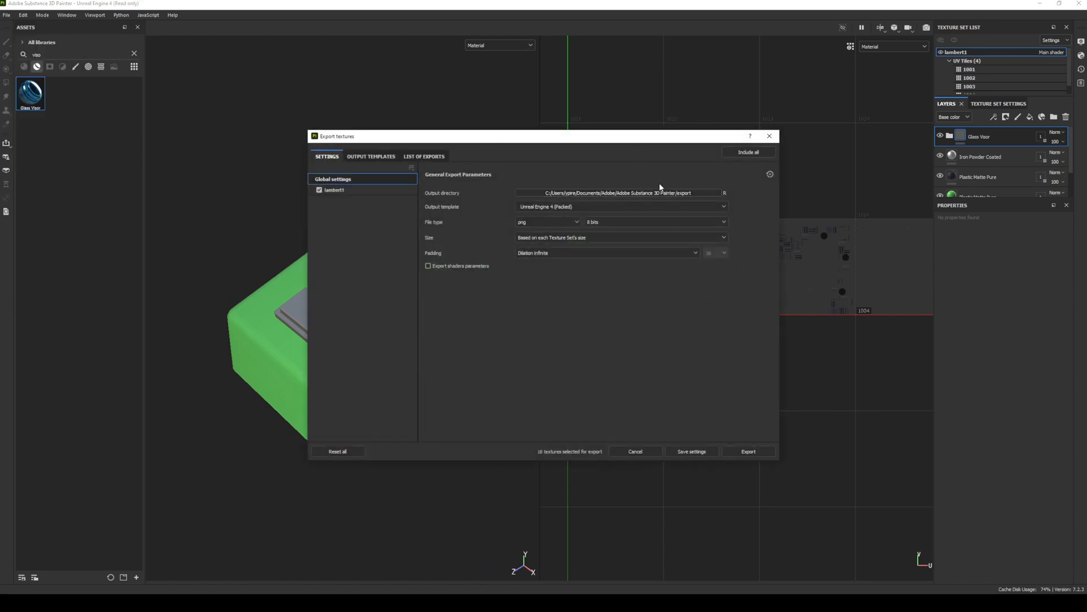
Target texture export at the Desktop ts808 folder with the Unreal Engine 4 (Packed) preset.
click(723, 193)
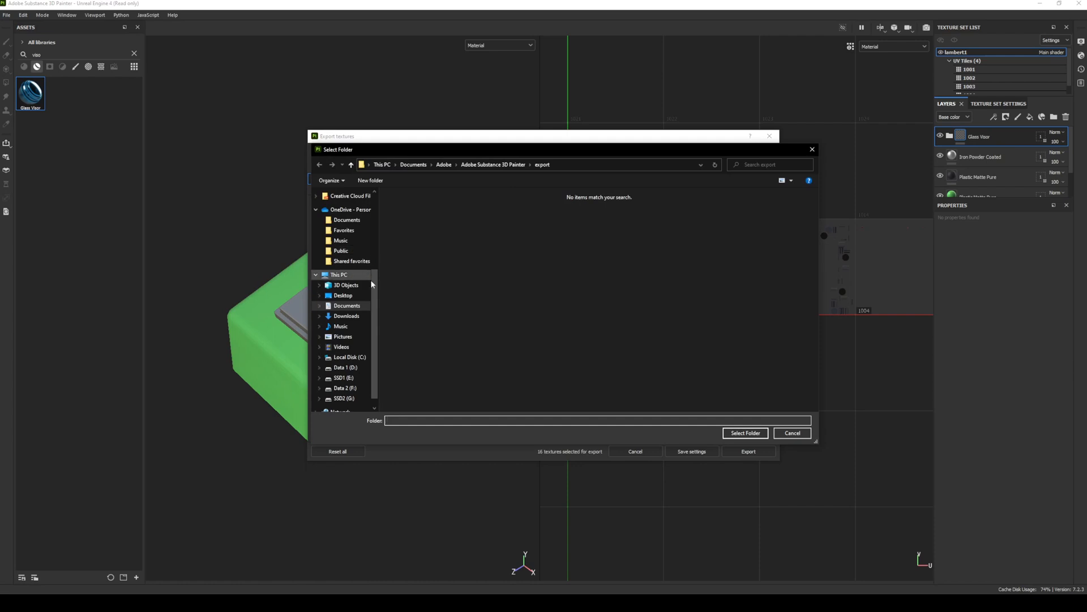
click(746, 432)
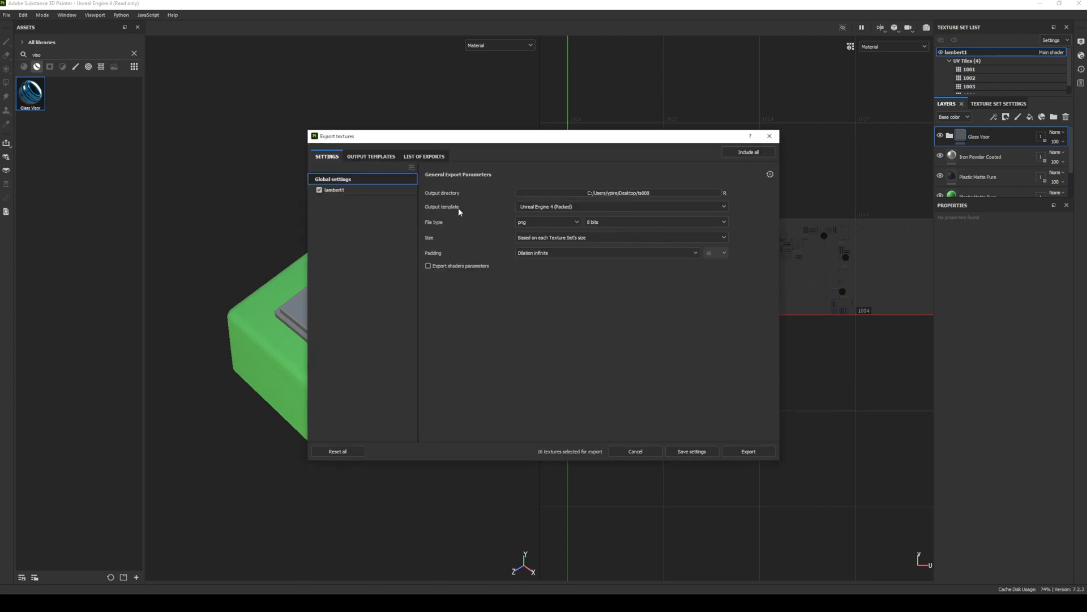
click(620, 206)
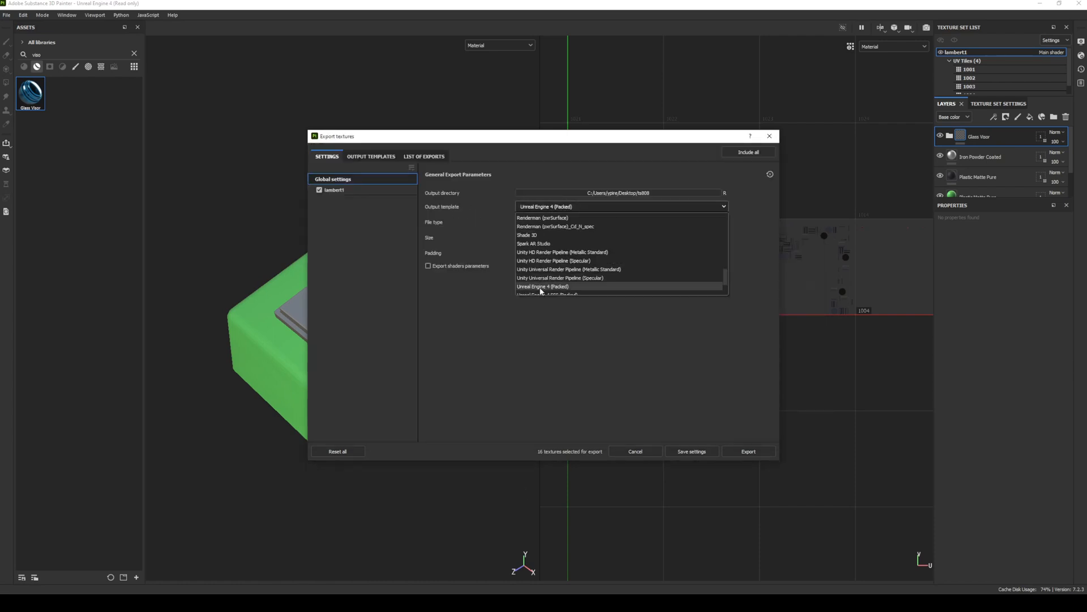
click(543, 287)
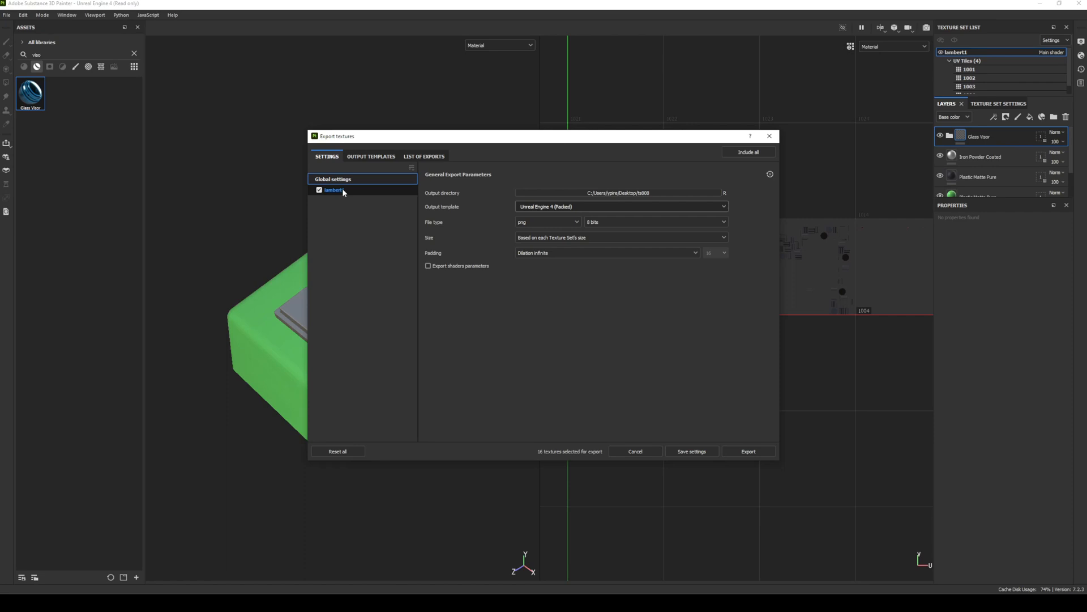
Review the lambert1 texture set's output maps and UV tiles 1001–1004 in the template editor.
click(333, 189)
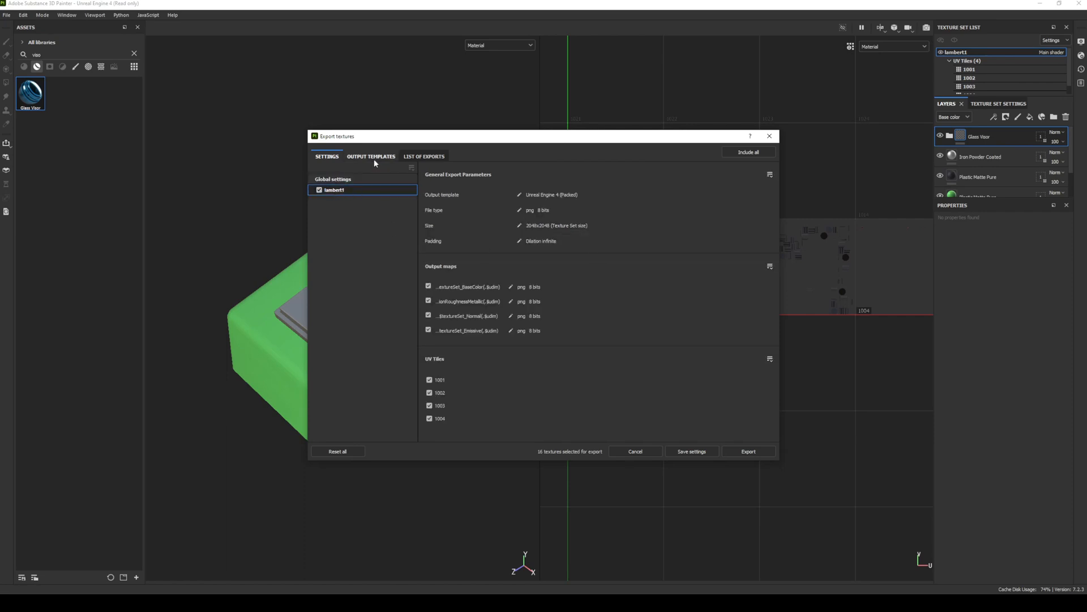
click(372, 156)
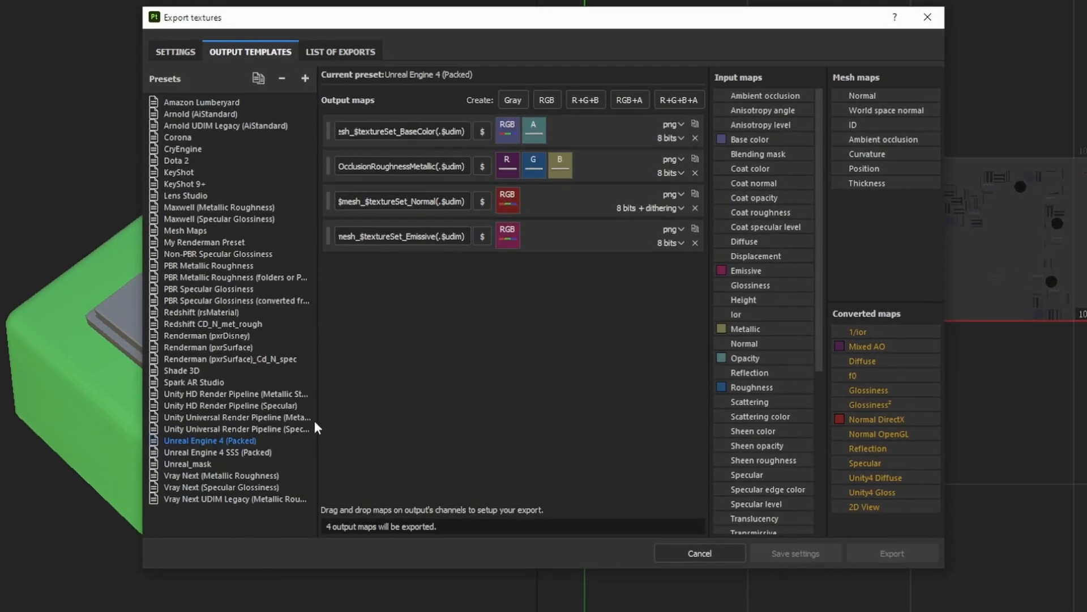
mouse_move(349, 351)
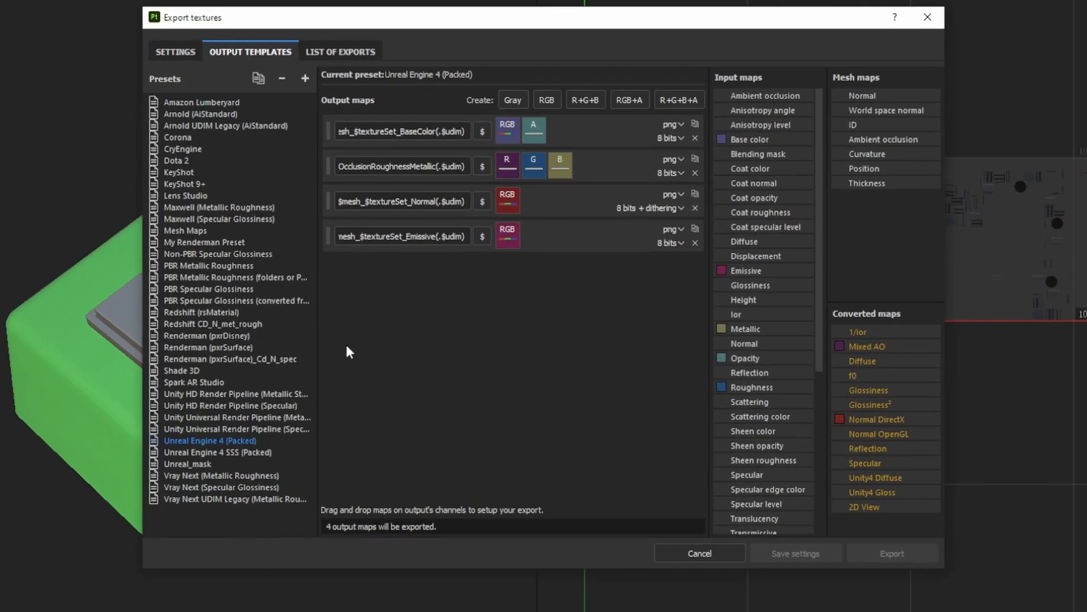
mouse_move(558, 375)
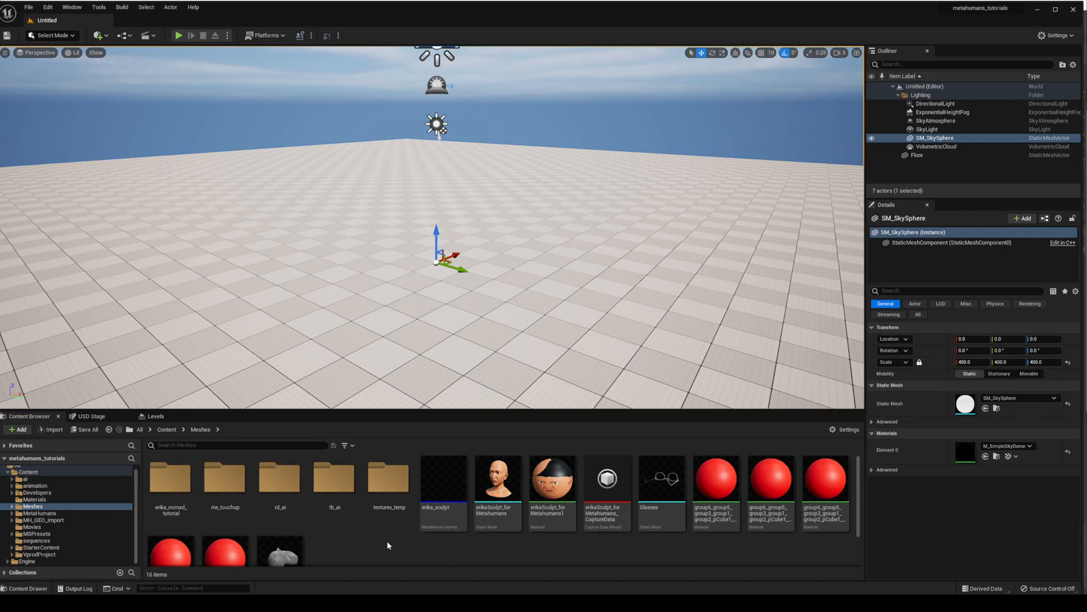
Create a new ts808 folder inside Meshes and enter it.
click(19, 429)
text(ts808)
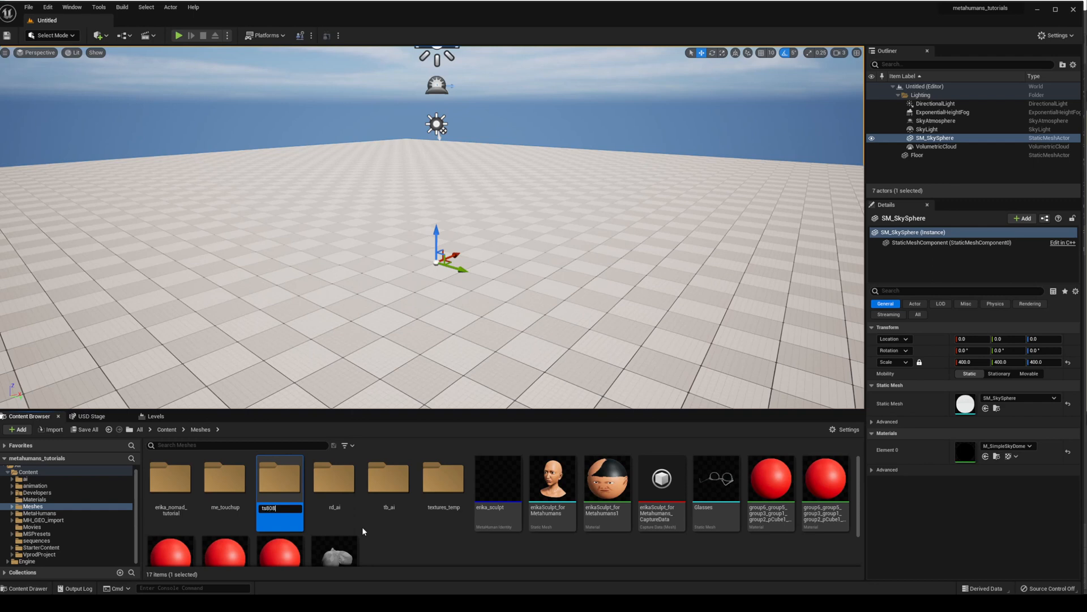
double_click(279, 477)
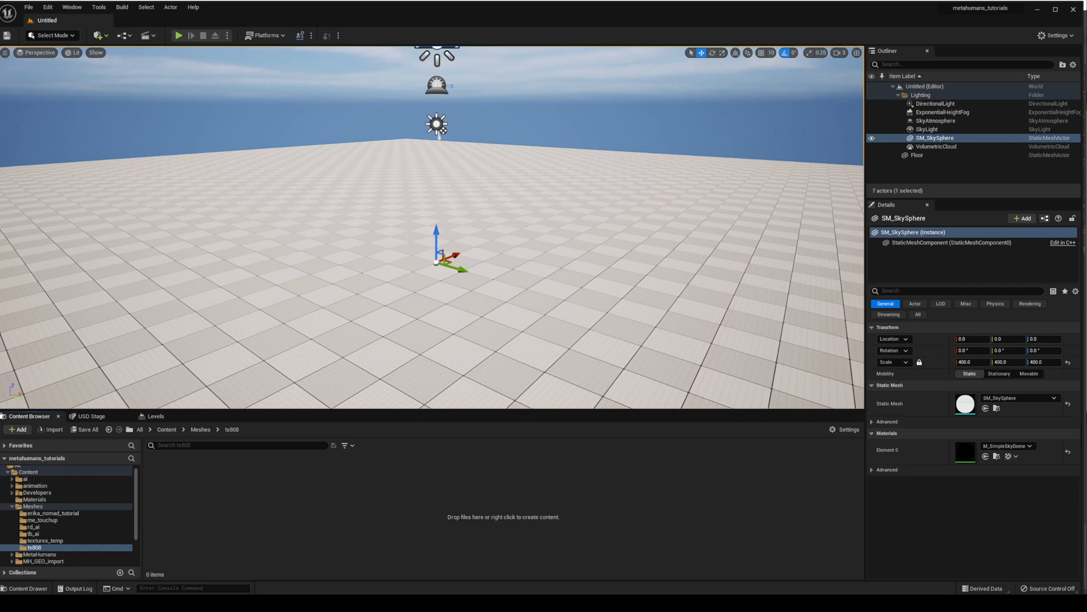
mouse_move(310, 519)
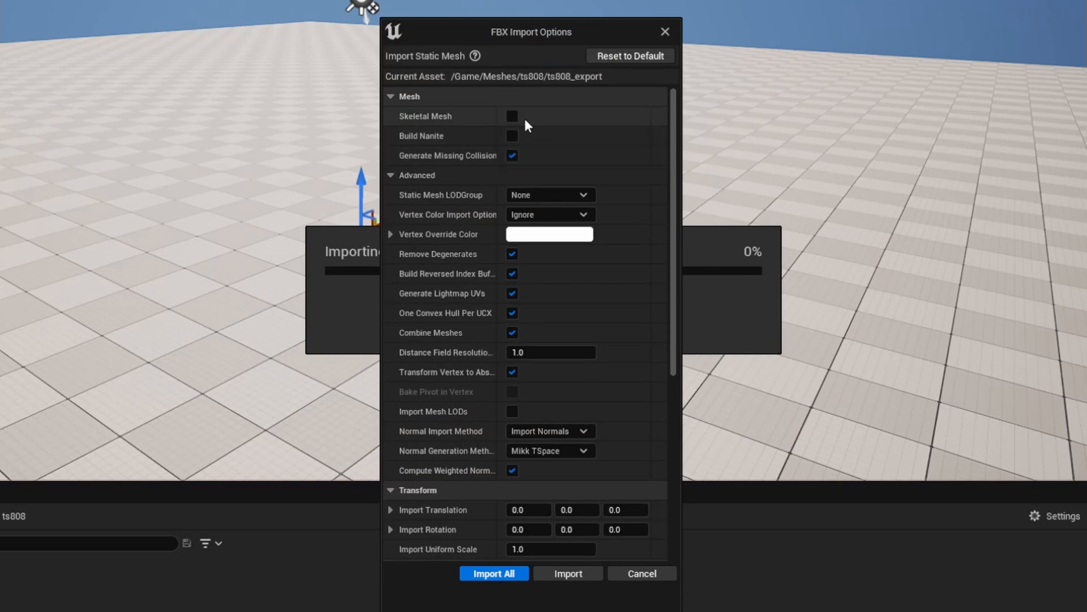
Import the ts808_export FBX into the ts808 folder with the reviewed import options.
scroll(down, 3)
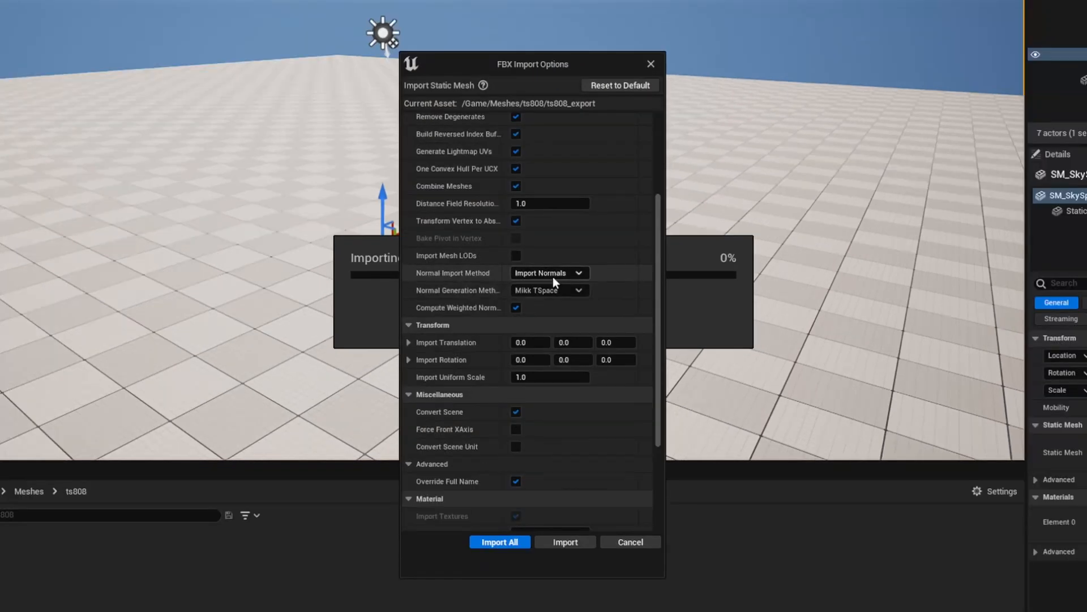
mouse_move(444, 273)
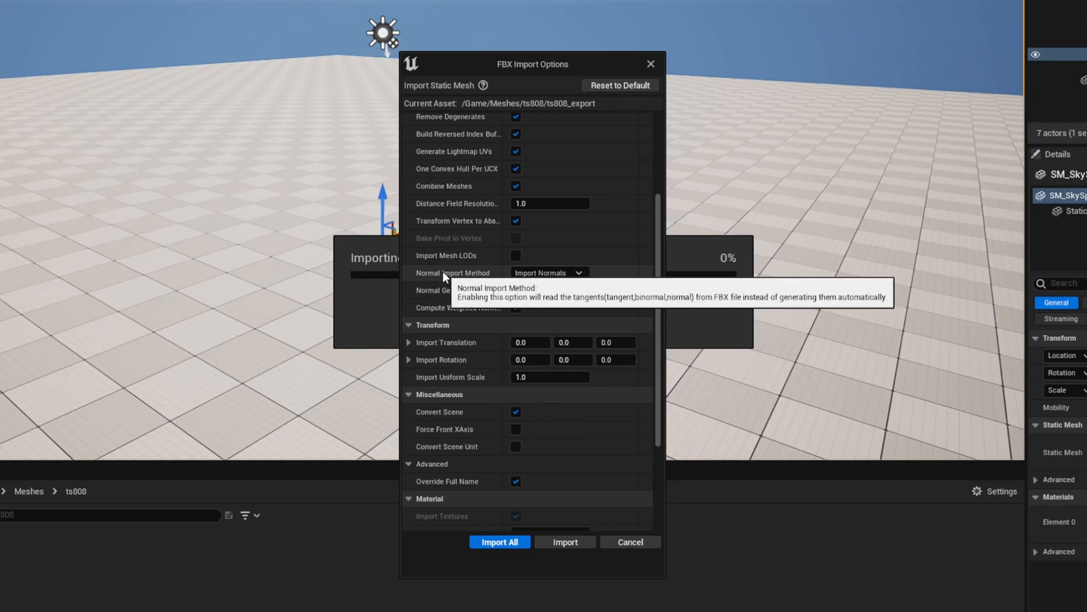
mouse_move(458, 277)
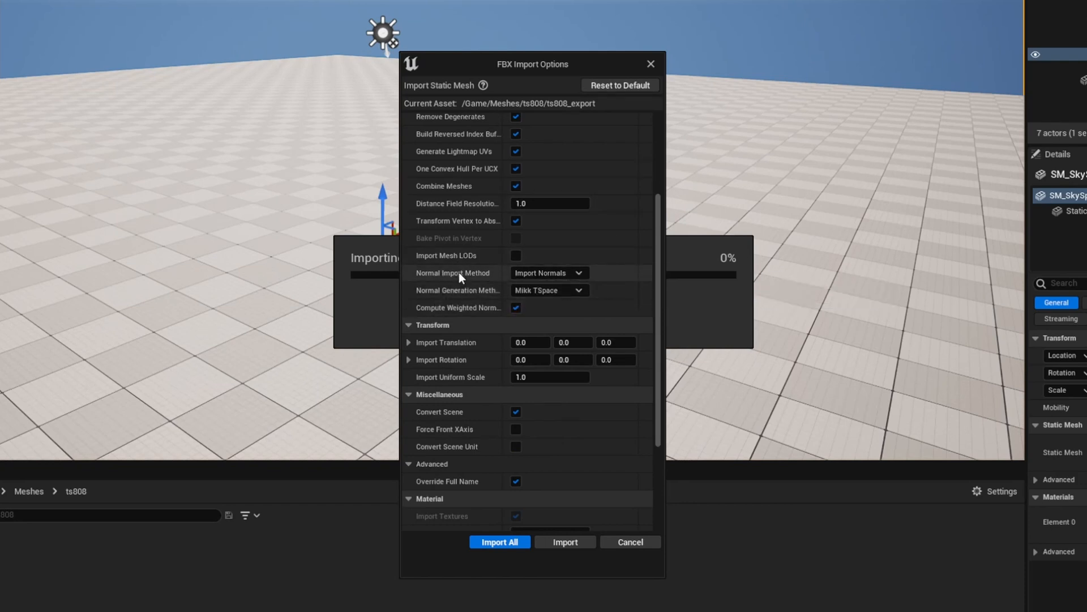
mouse_move(455, 273)
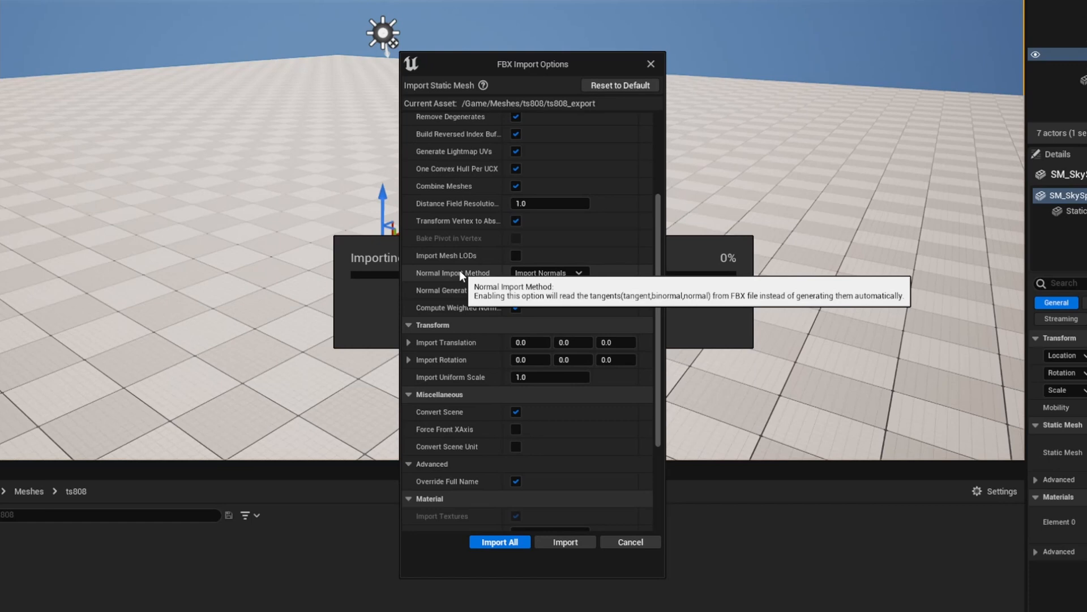
mouse_move(487, 233)
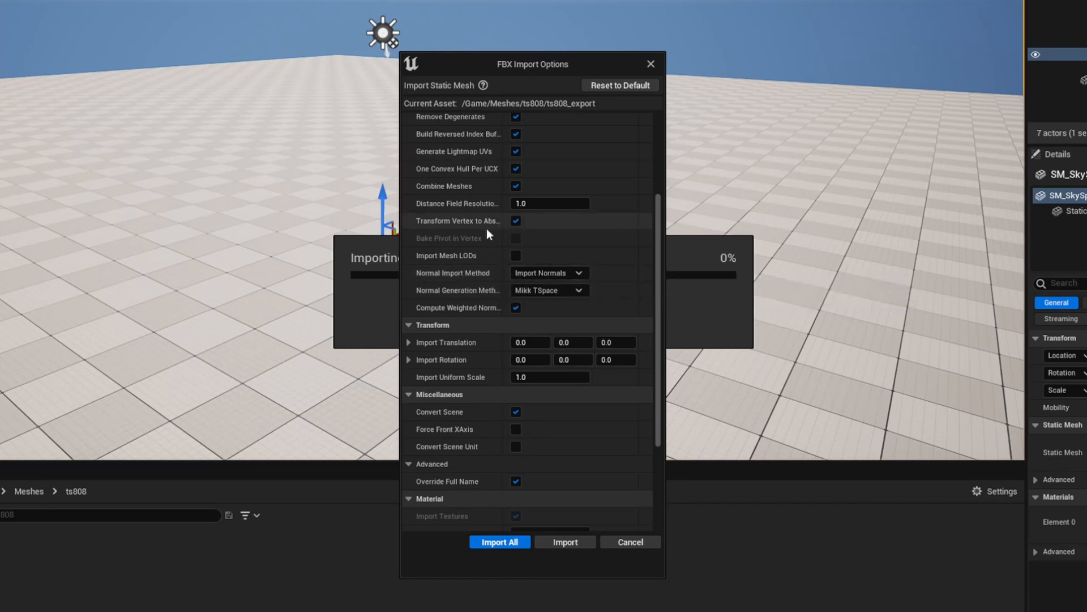
click(499, 541)
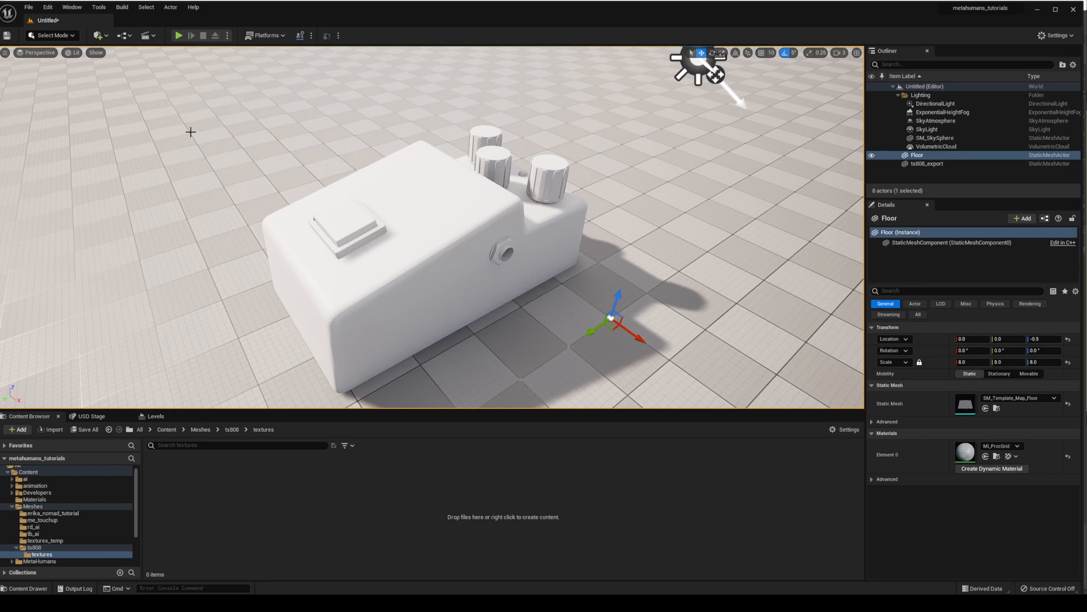
mouse_move(48, 7)
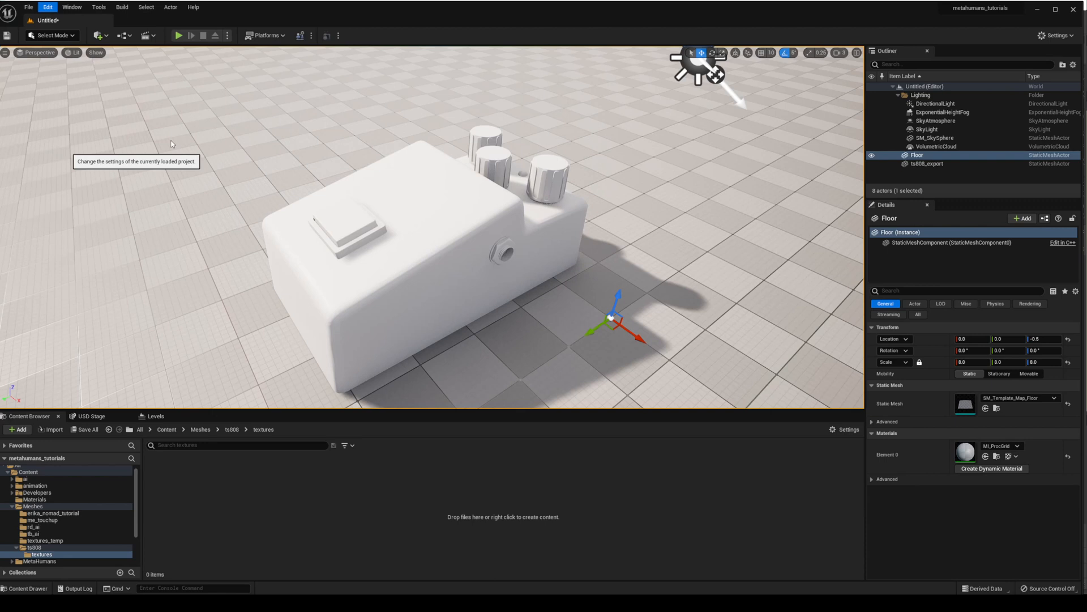
click(48, 7)
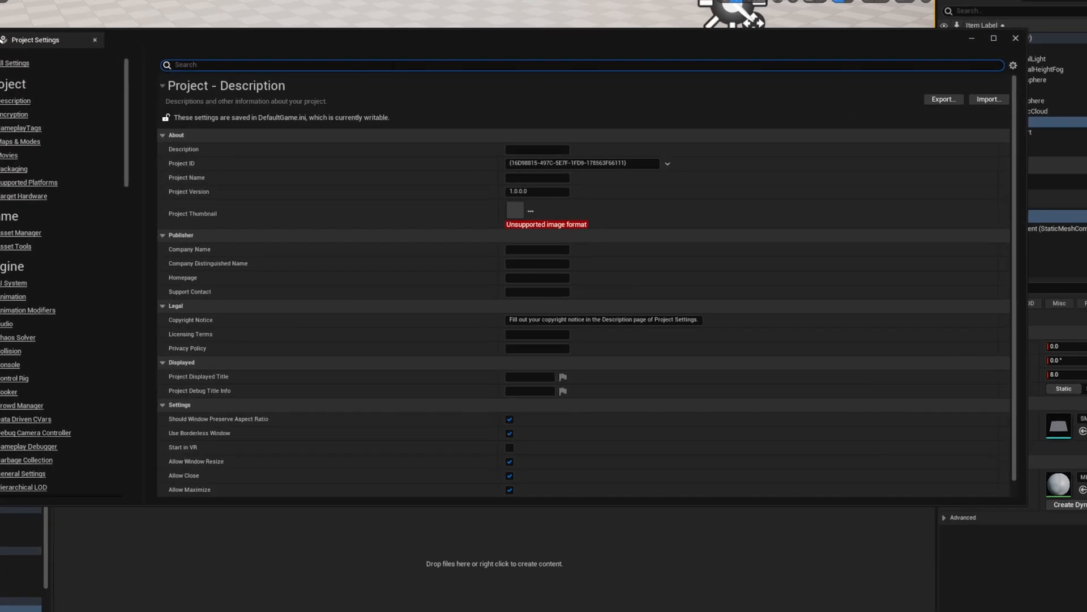
text(virtual)
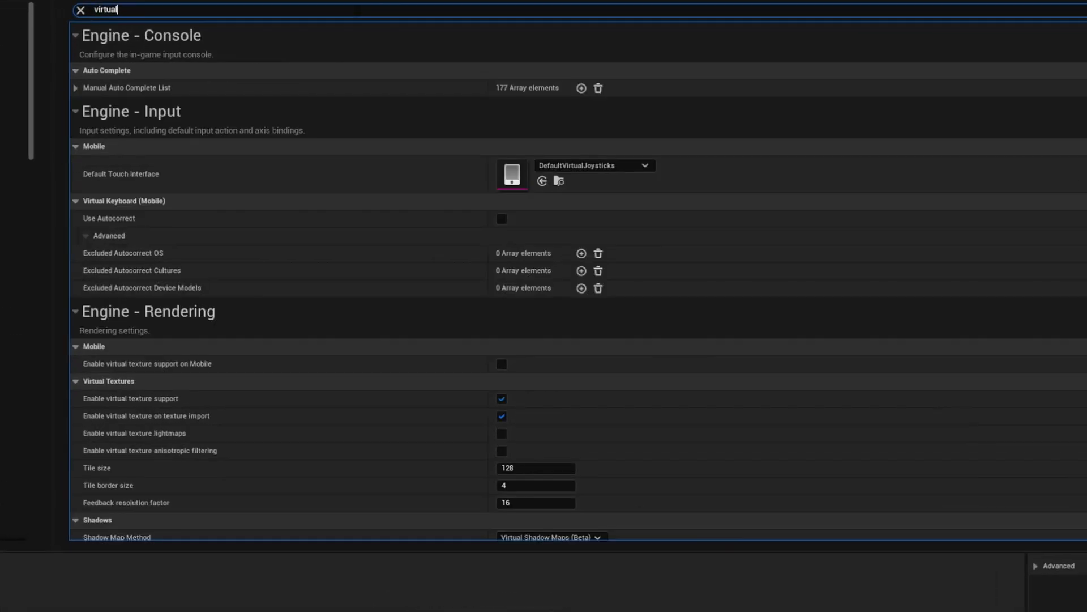
mouse_move(124, 364)
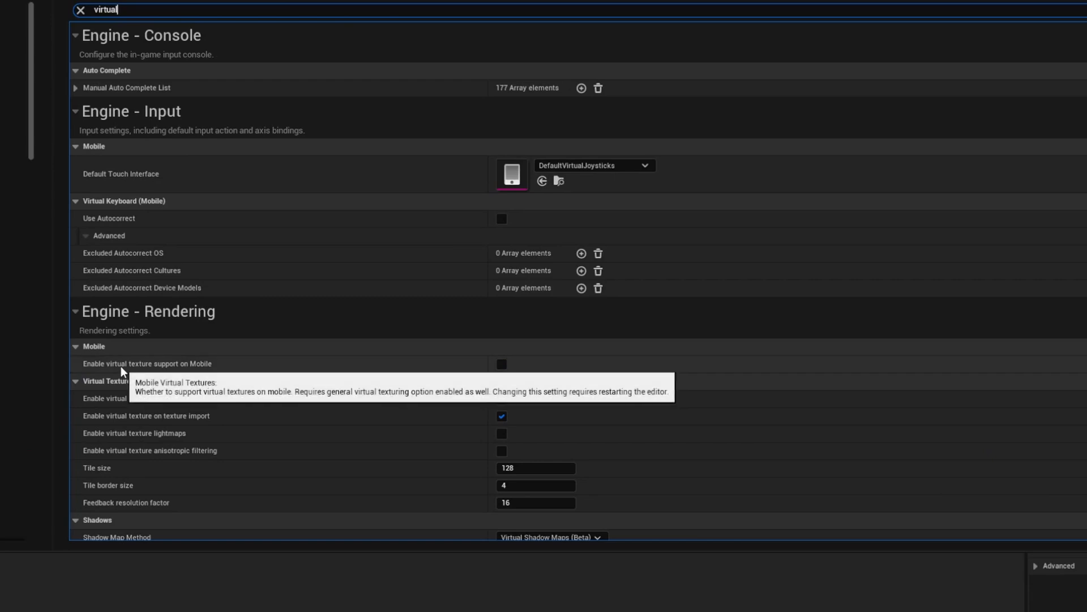
mouse_move(125, 403)
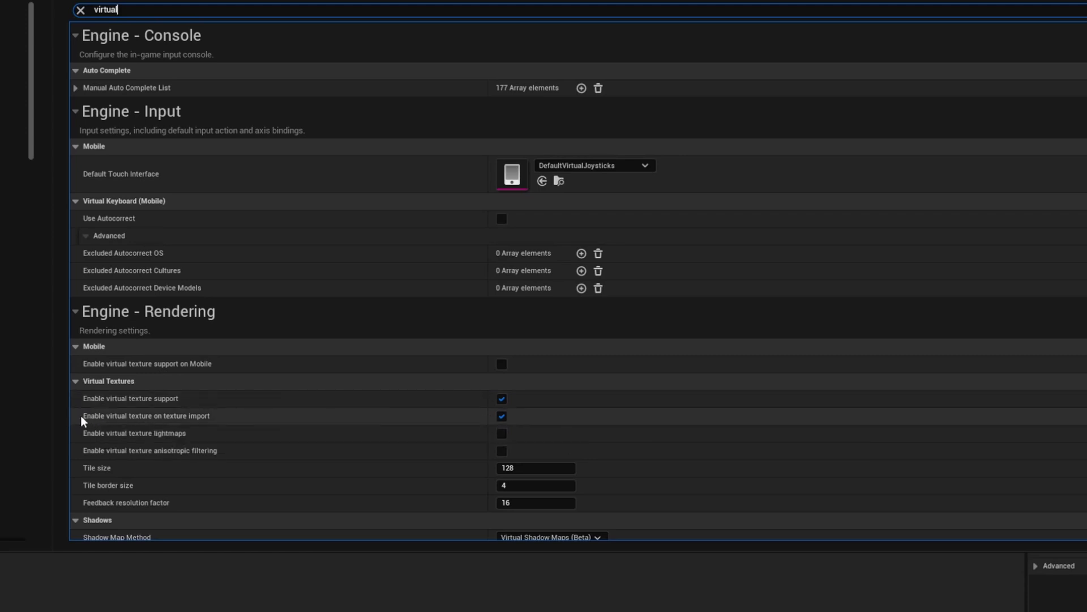
mouse_move(580, 434)
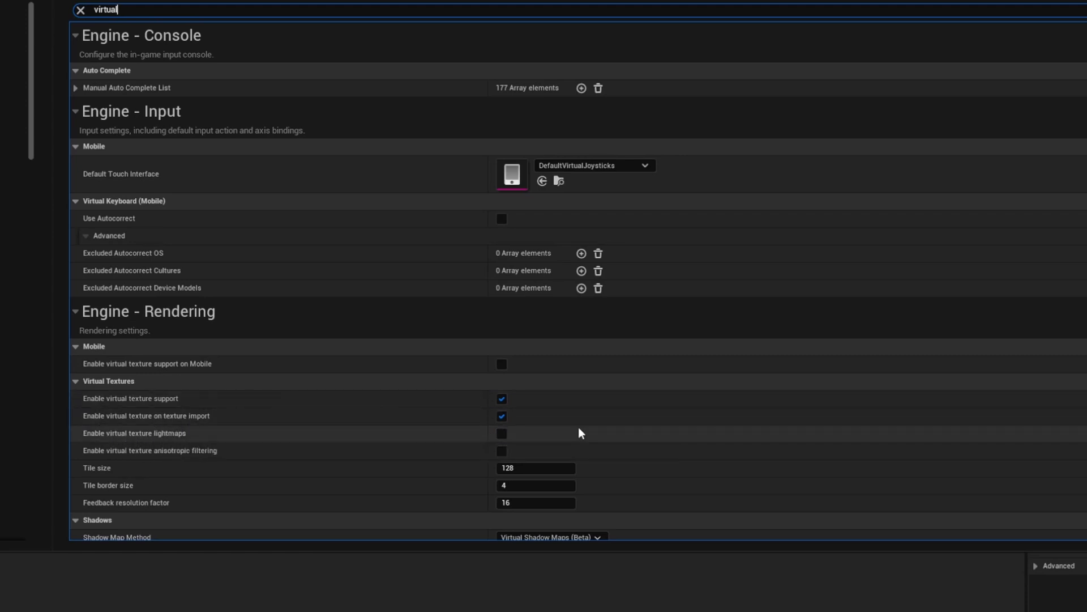
mouse_move(533, 405)
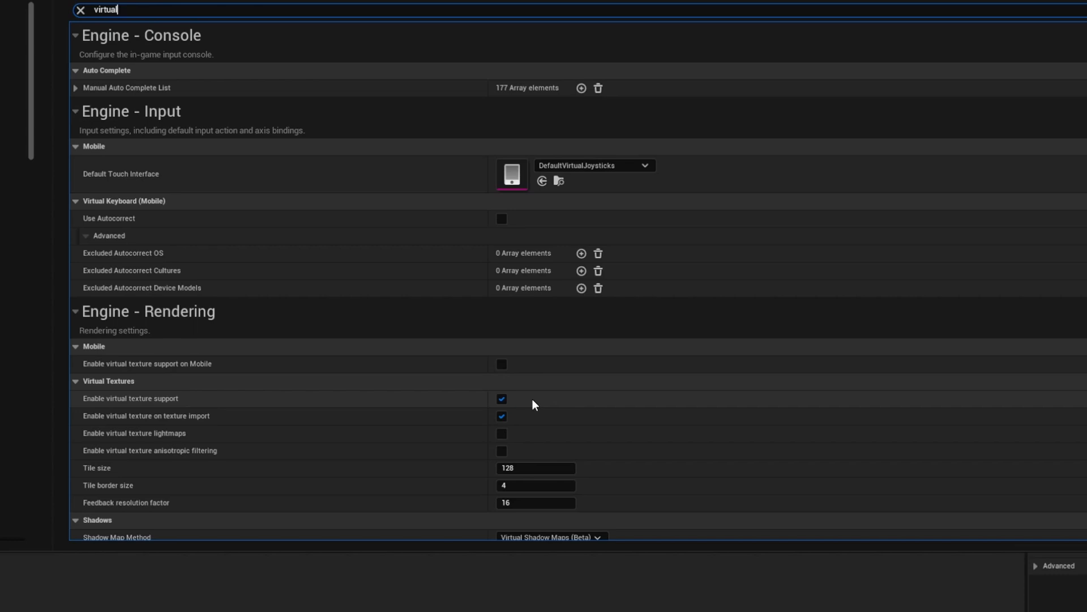
mouse_move(465, 418)
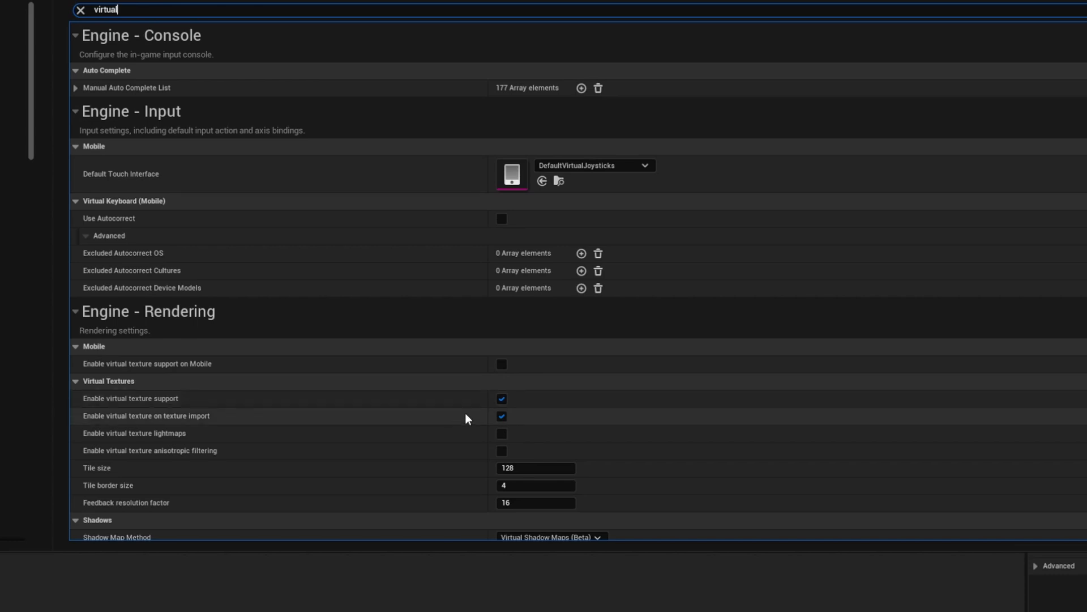
mouse_move(568, 360)
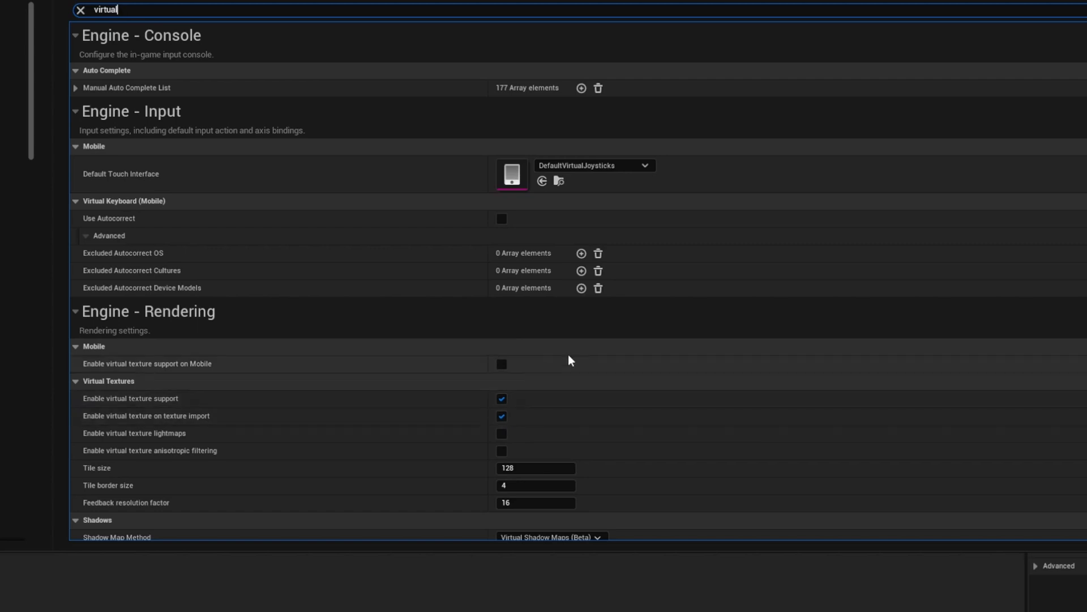
mouse_move(552, 410)
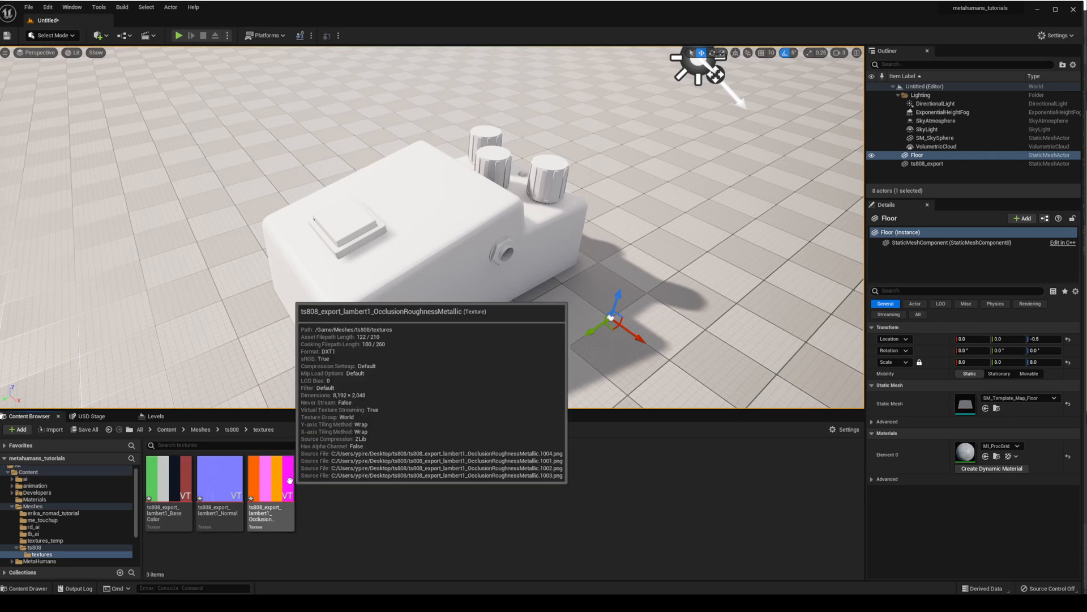
Select one of the three imported virtual textures in the ts808 textures folder.
click(166, 478)
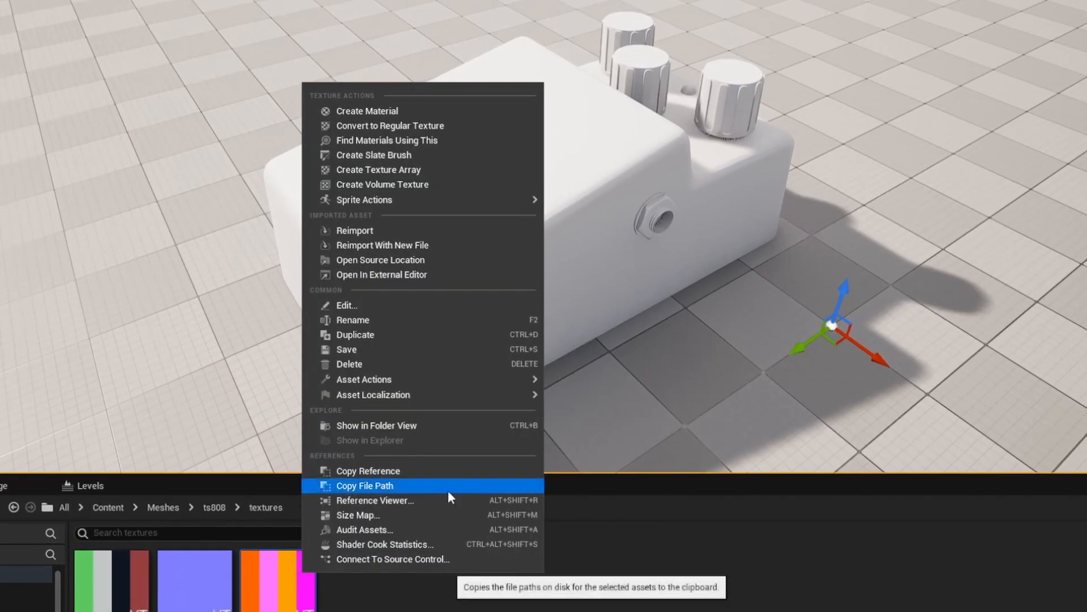
mouse_move(474, 229)
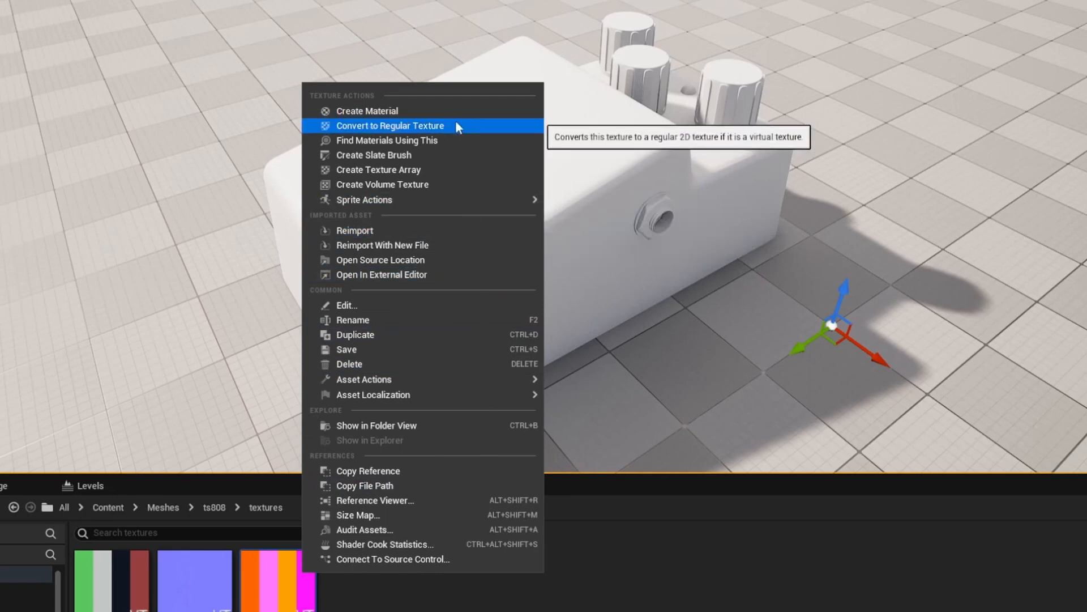
mouse_move(433, 138)
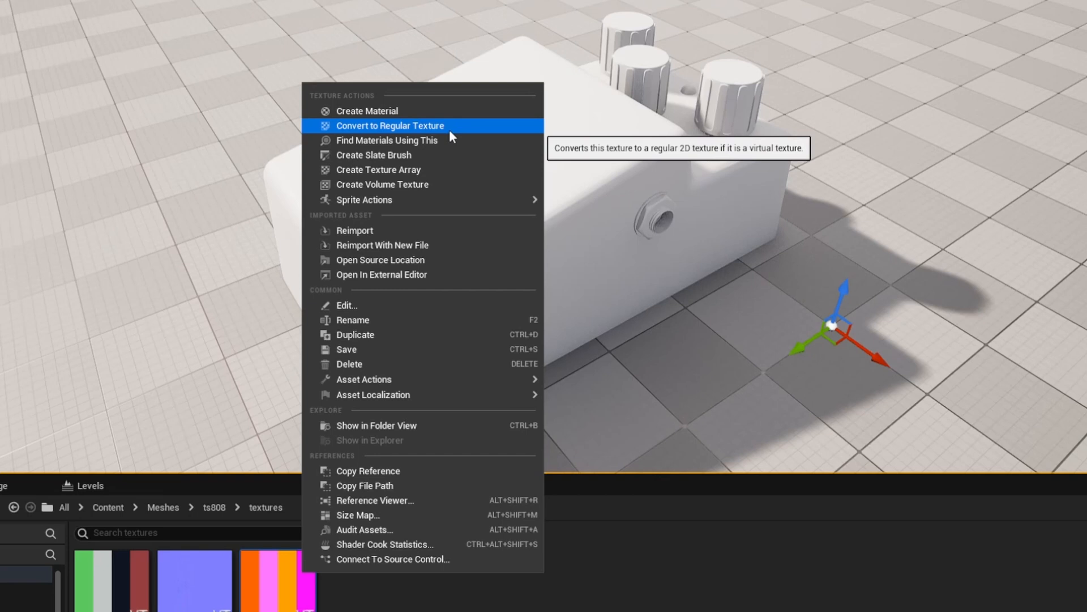
click(390, 126)
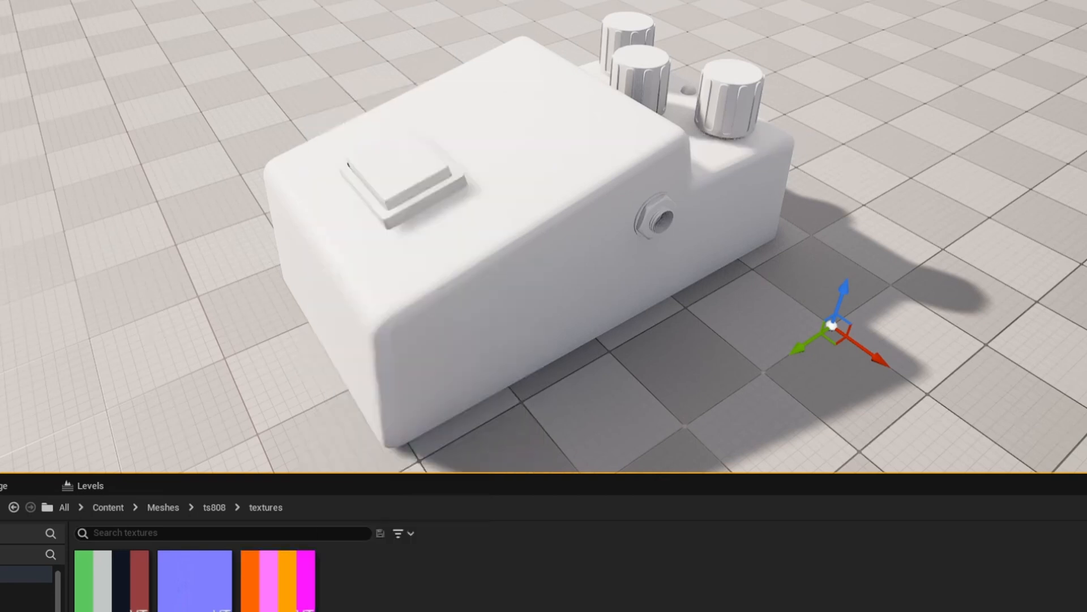
right_click(273, 572)
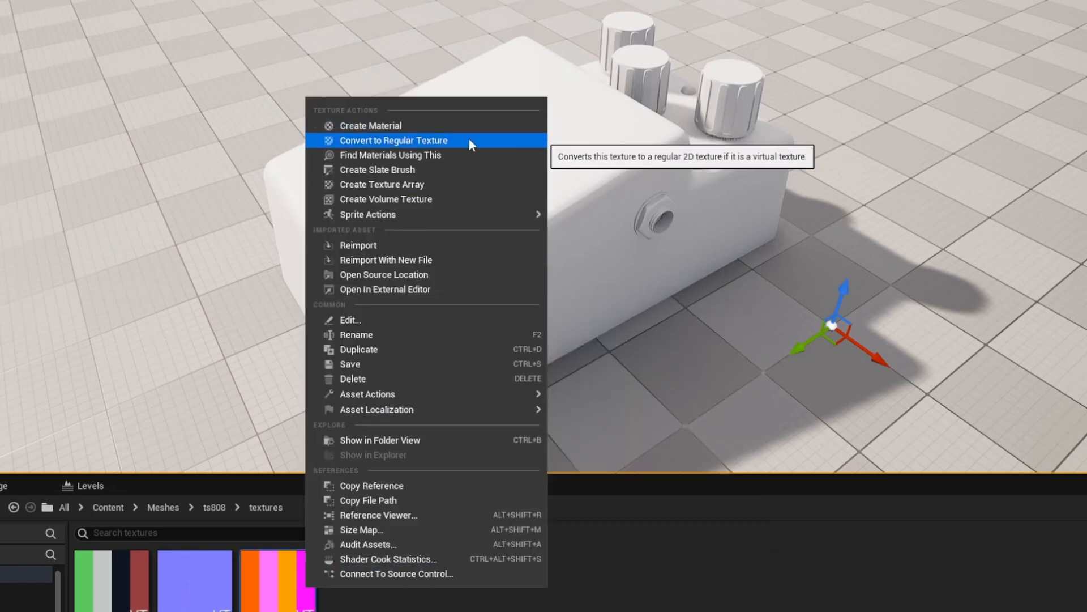
click(393, 141)
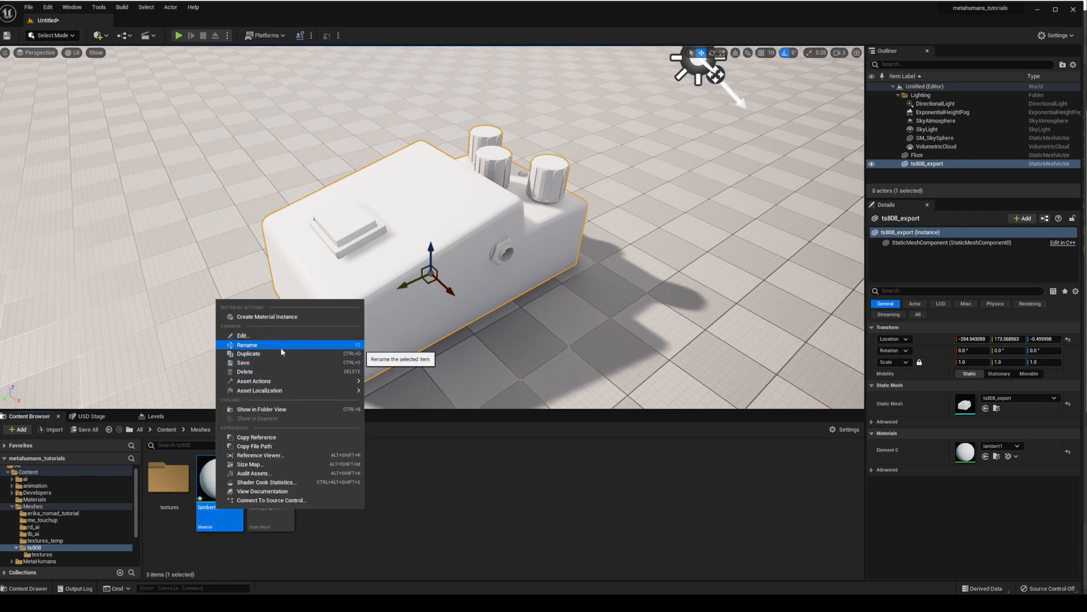
Rename the pedal's lambert1 material to ts808_material.
click(247, 344)
text(ts808_material)
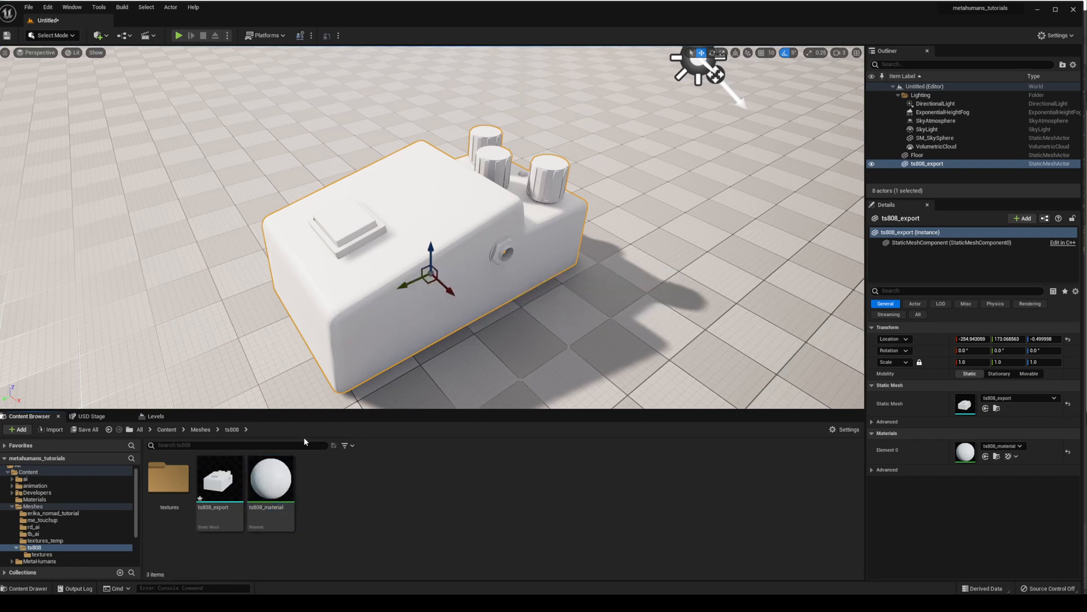
Wire the BaseColor and Normal virtual texture samples into ts808_material's Base Color and Normal inputs.
double_click(269, 478)
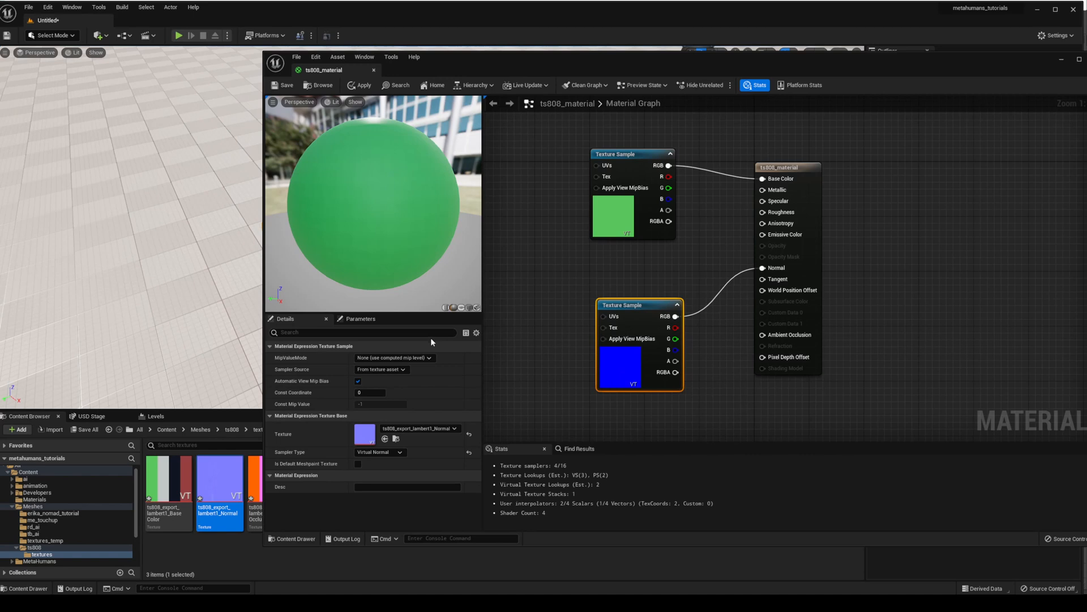
mouse_move(290, 452)
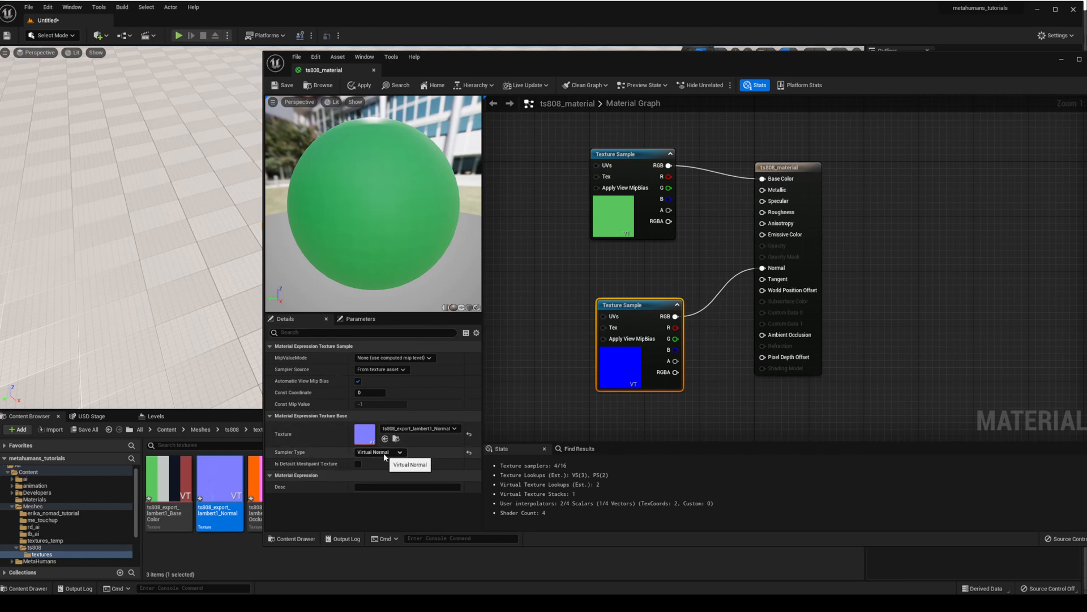
click(627, 154)
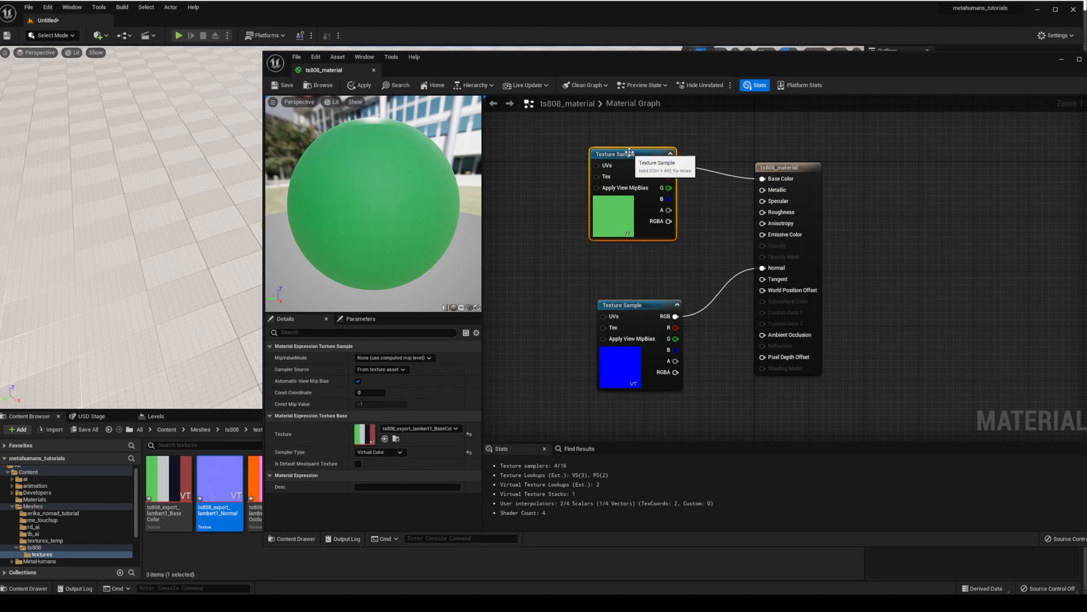
click(381, 452)
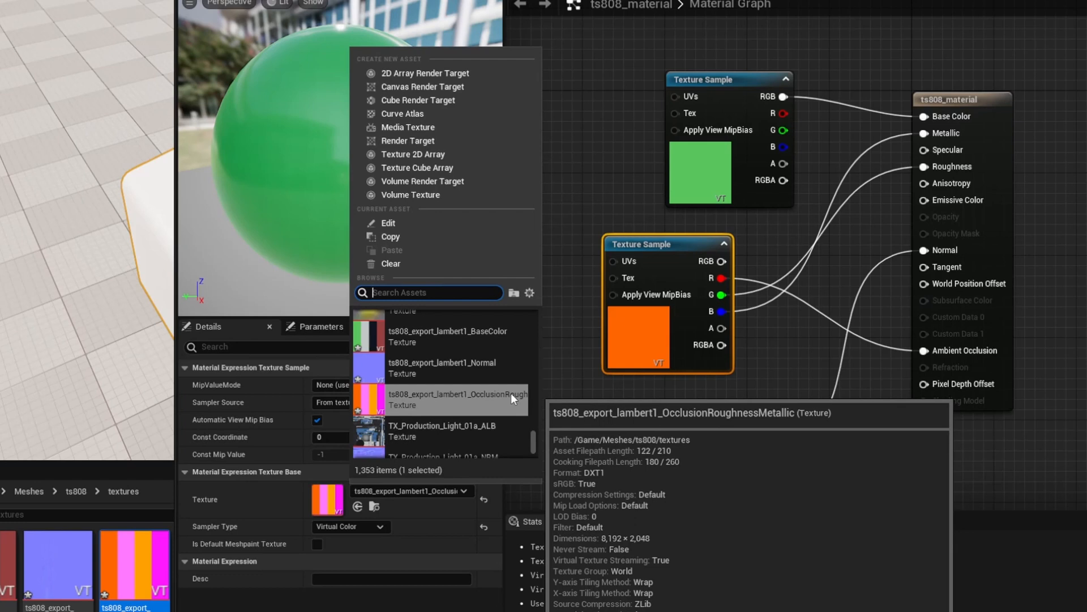
Assign the OcclusionRoughnessMetallic texture to the third Texture Sample node.
click(595, 83)
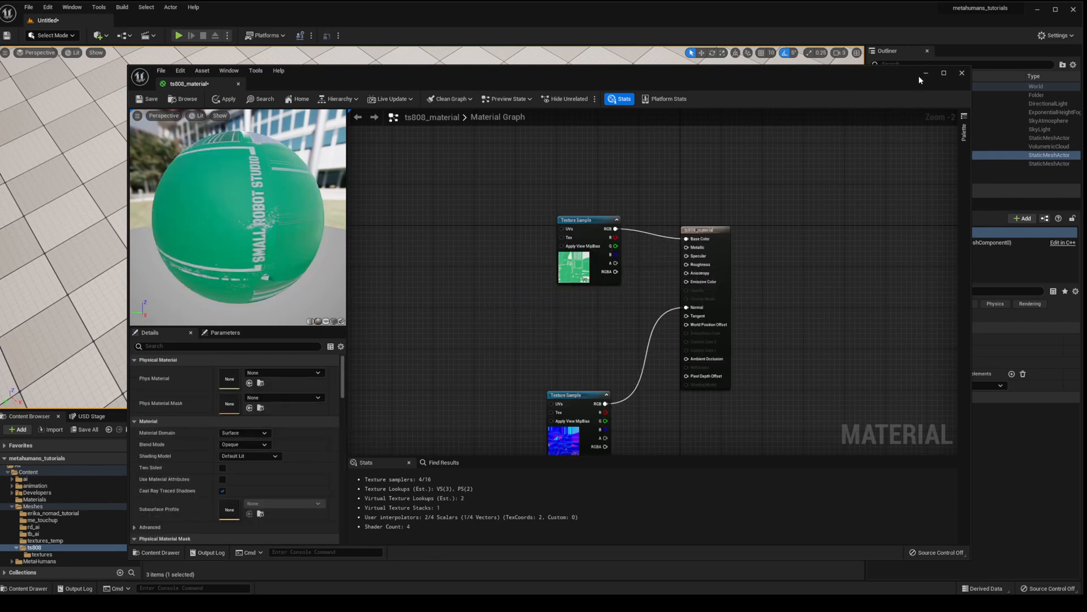
Open the occlusion-roughness-metallic texture in its own editor to view its UDIM tiles.
click(962, 72)
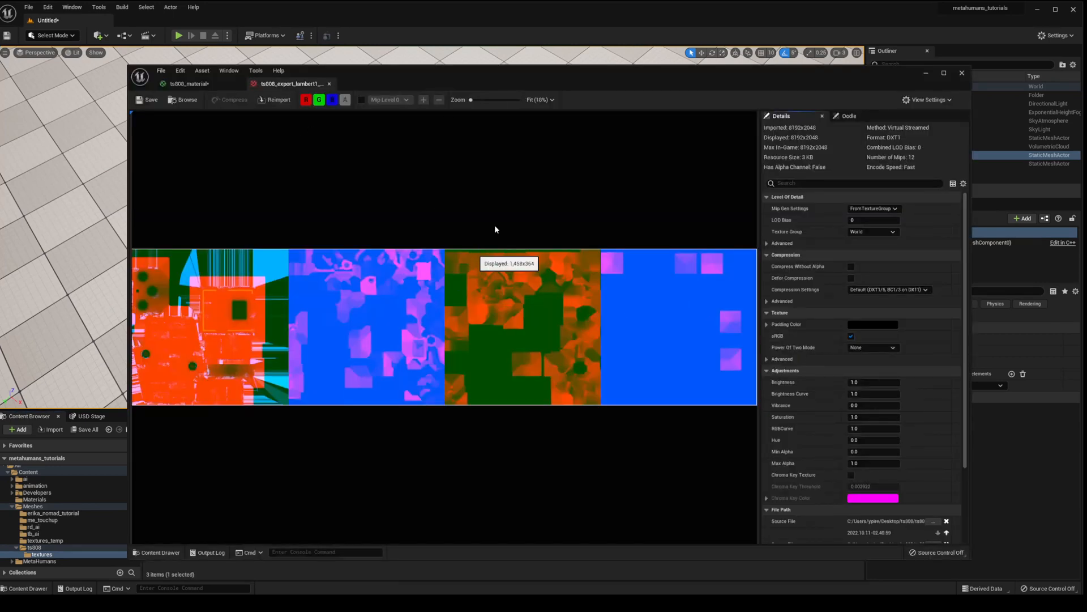
mouse_move(587, 216)
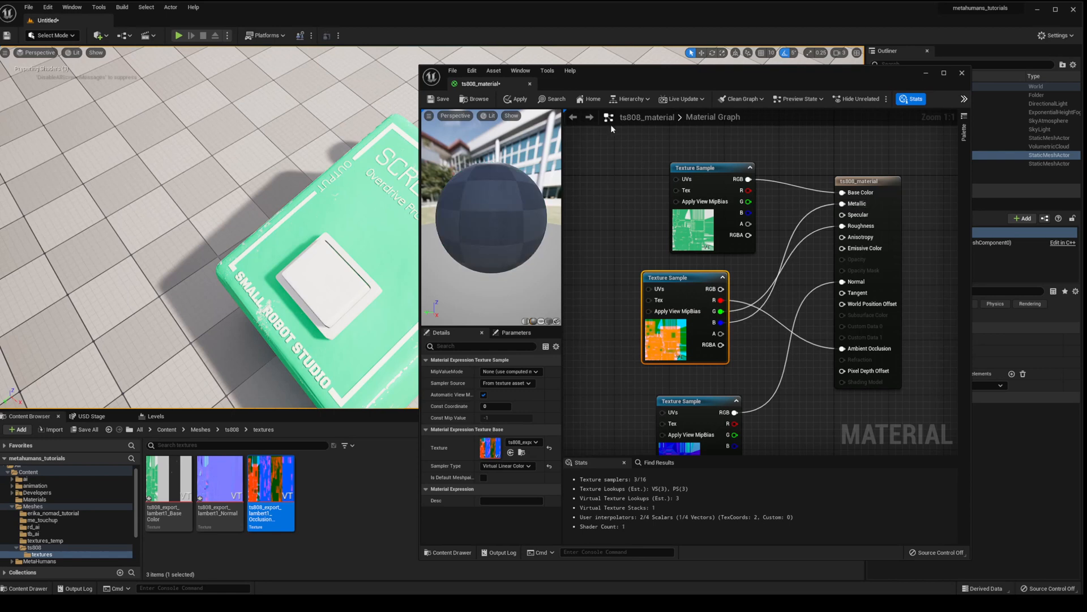
Apply the material so the pedal shows its green textured finish in the level.
click(517, 98)
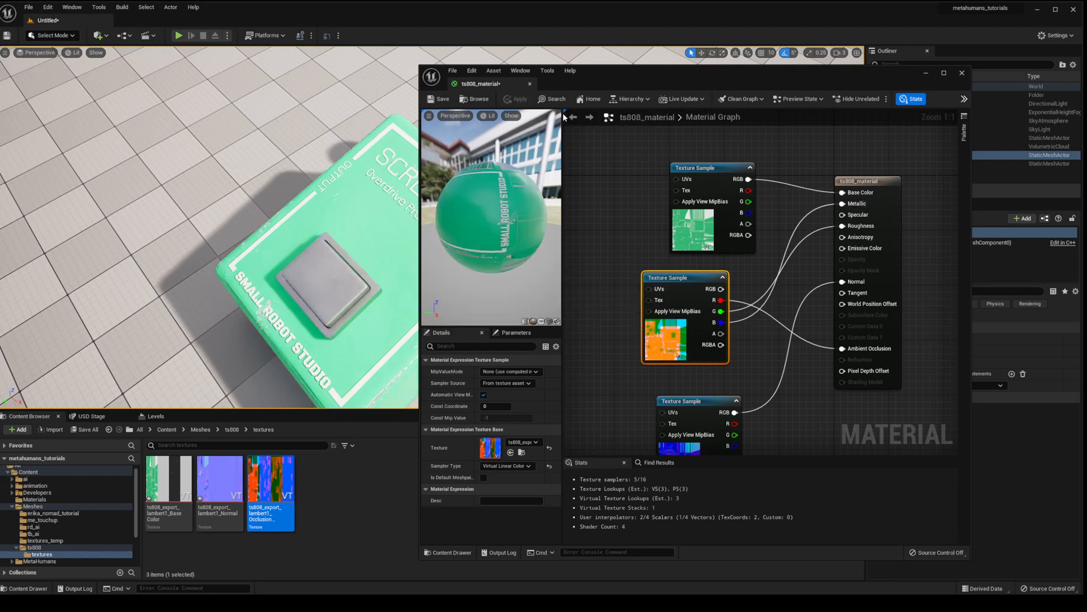
click(961, 72)
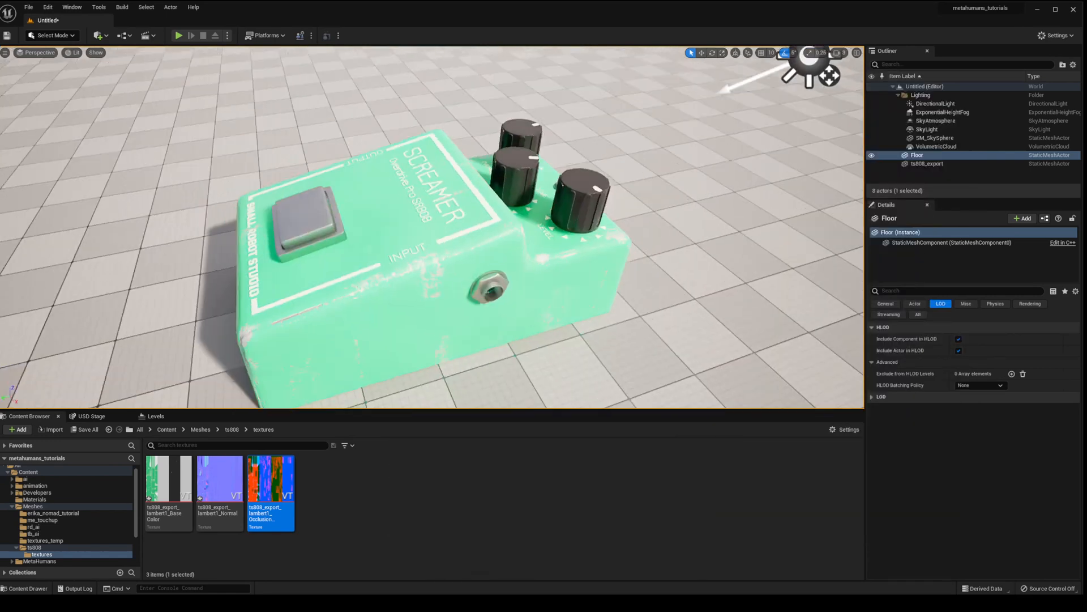